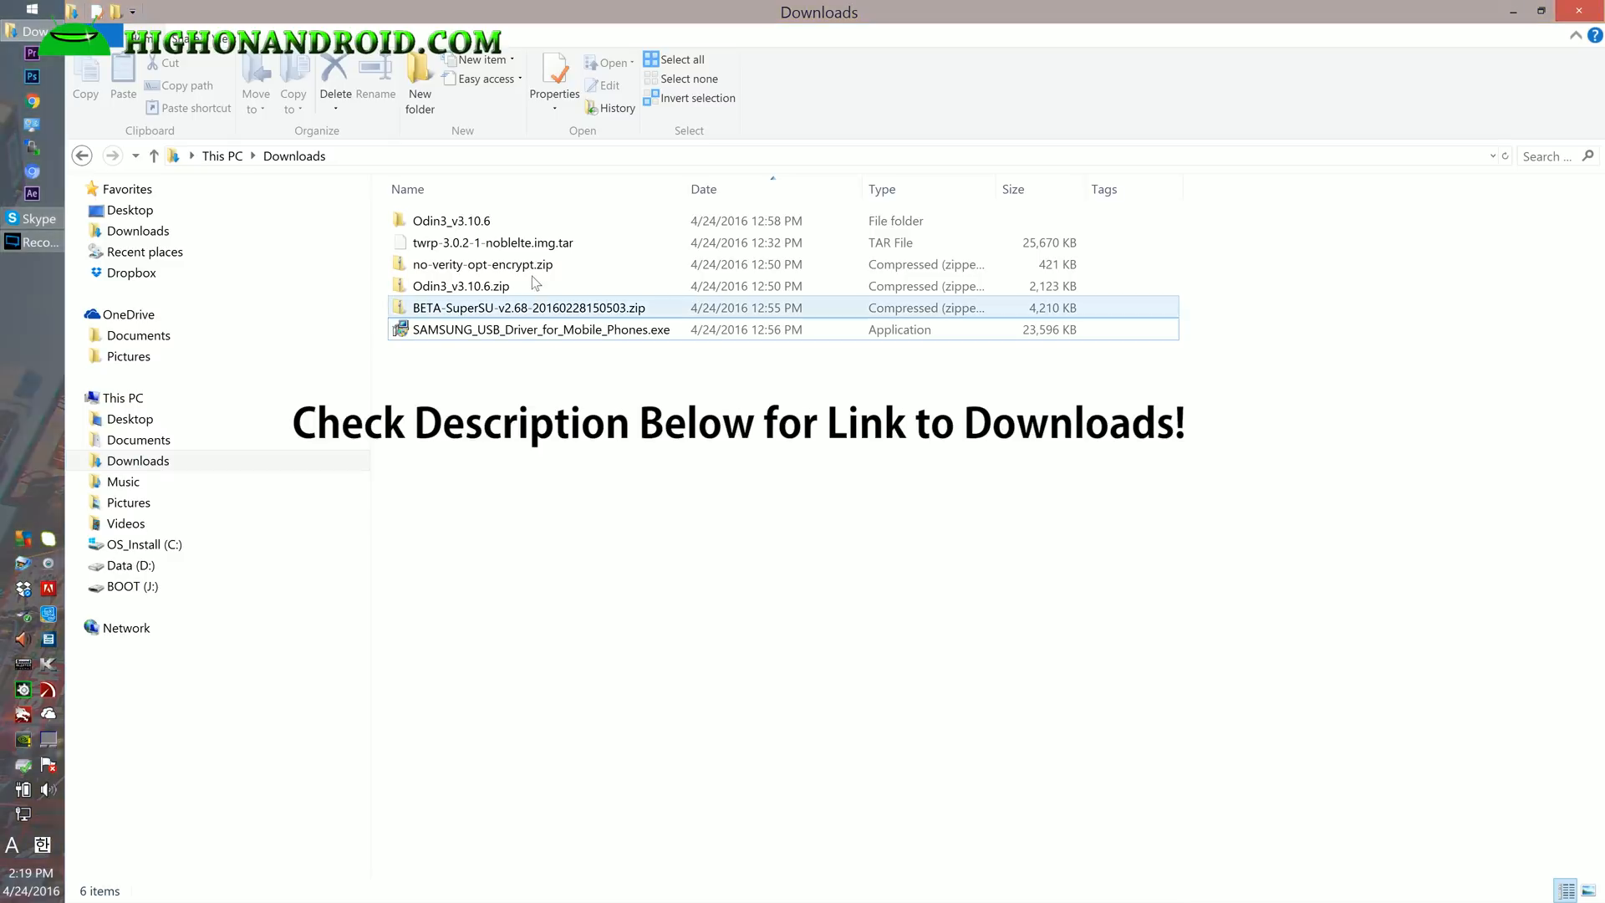
# - Review the downloaded USB driver installer and Odin3 zip, briefly entering the Odin3_v3.10.6 folder
pyautogui.click(540, 329)
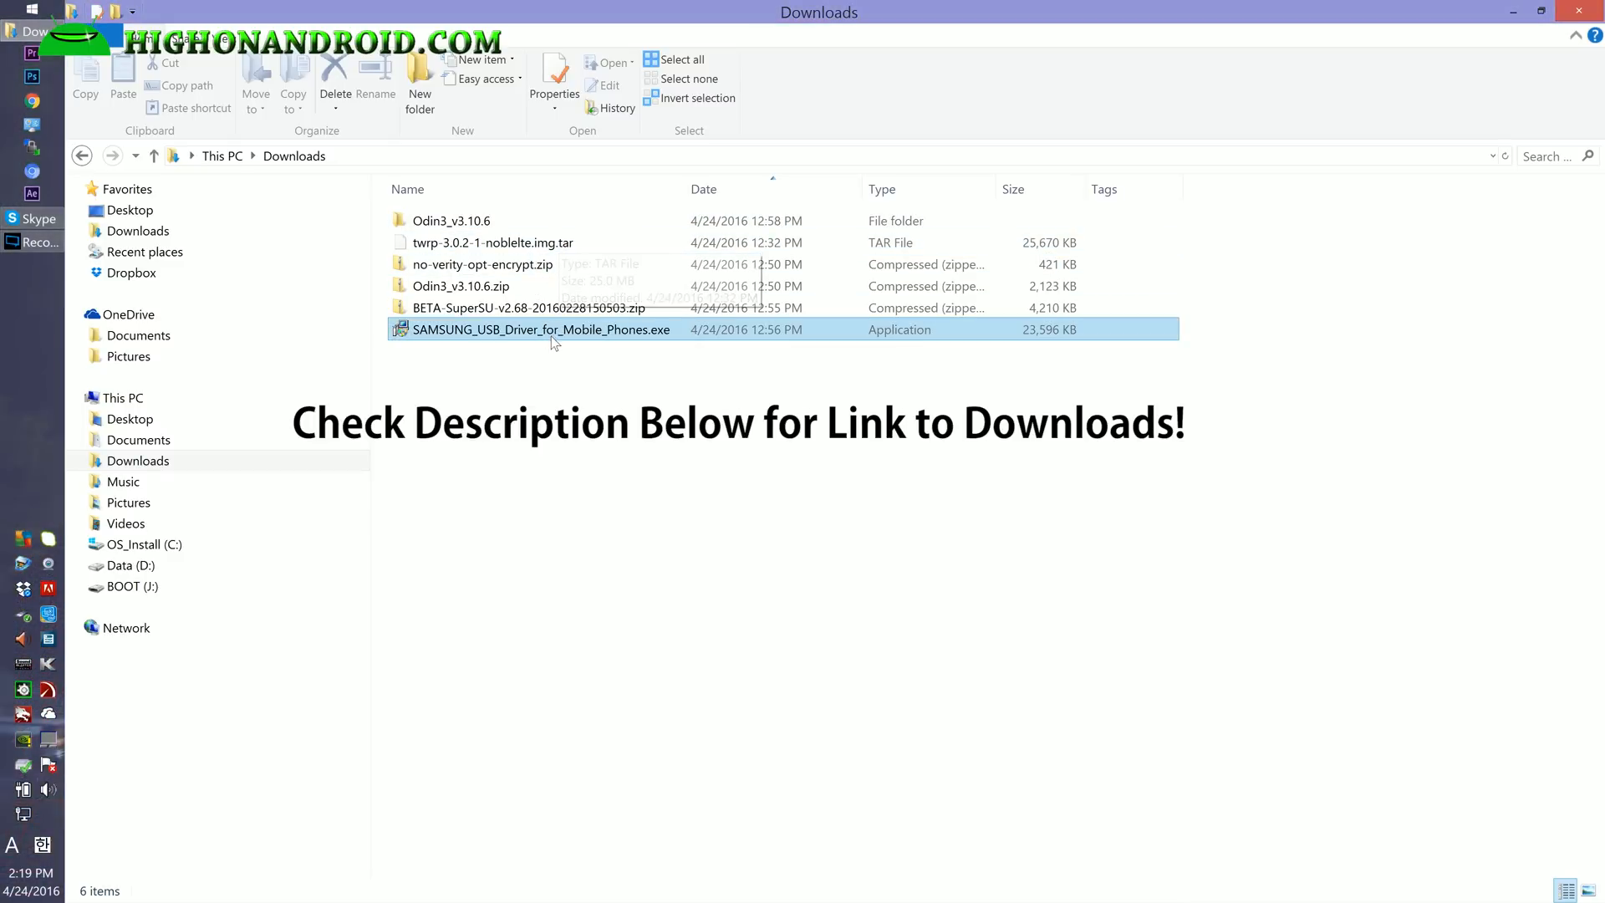
pyautogui.click(462, 286)
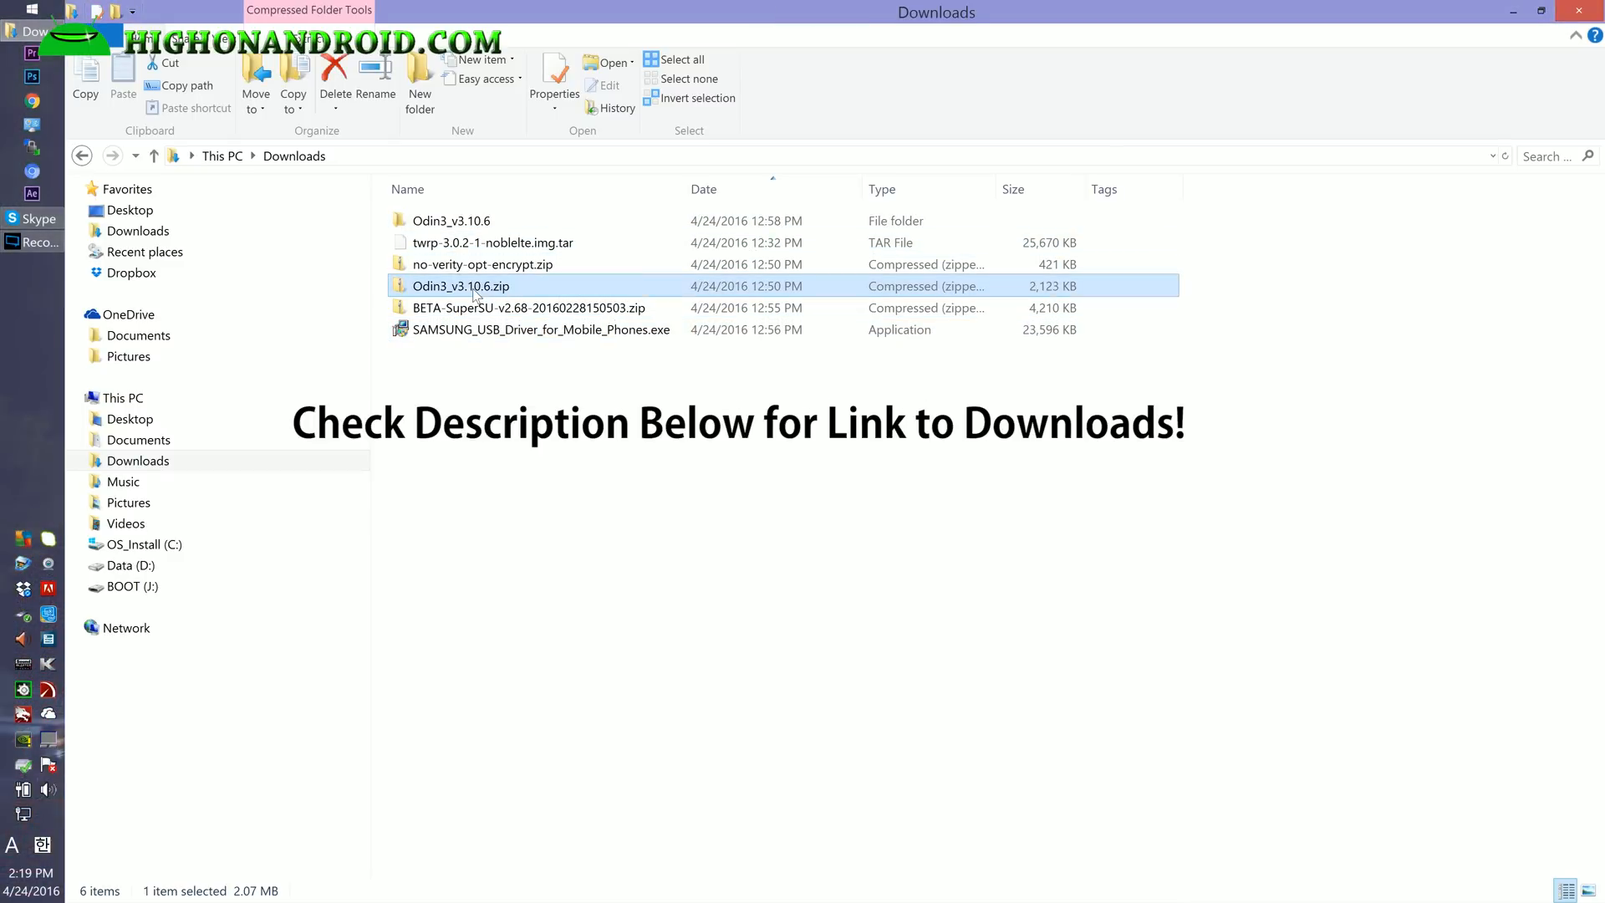
pyautogui.moveTo(516, 295)
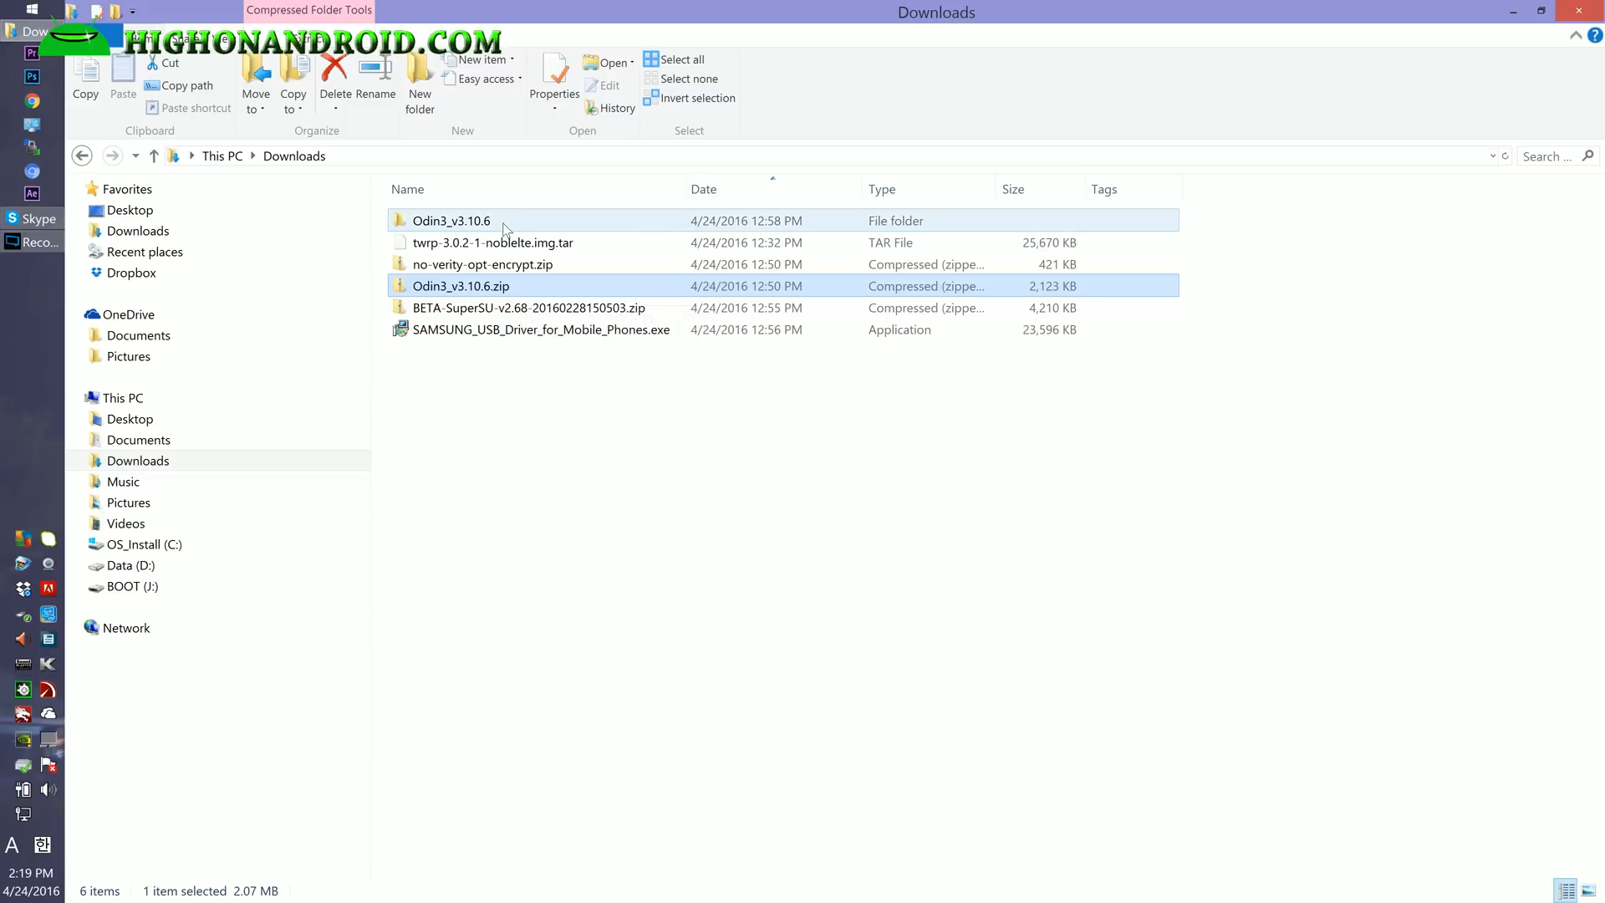
pyautogui.doubleClick(449, 221)
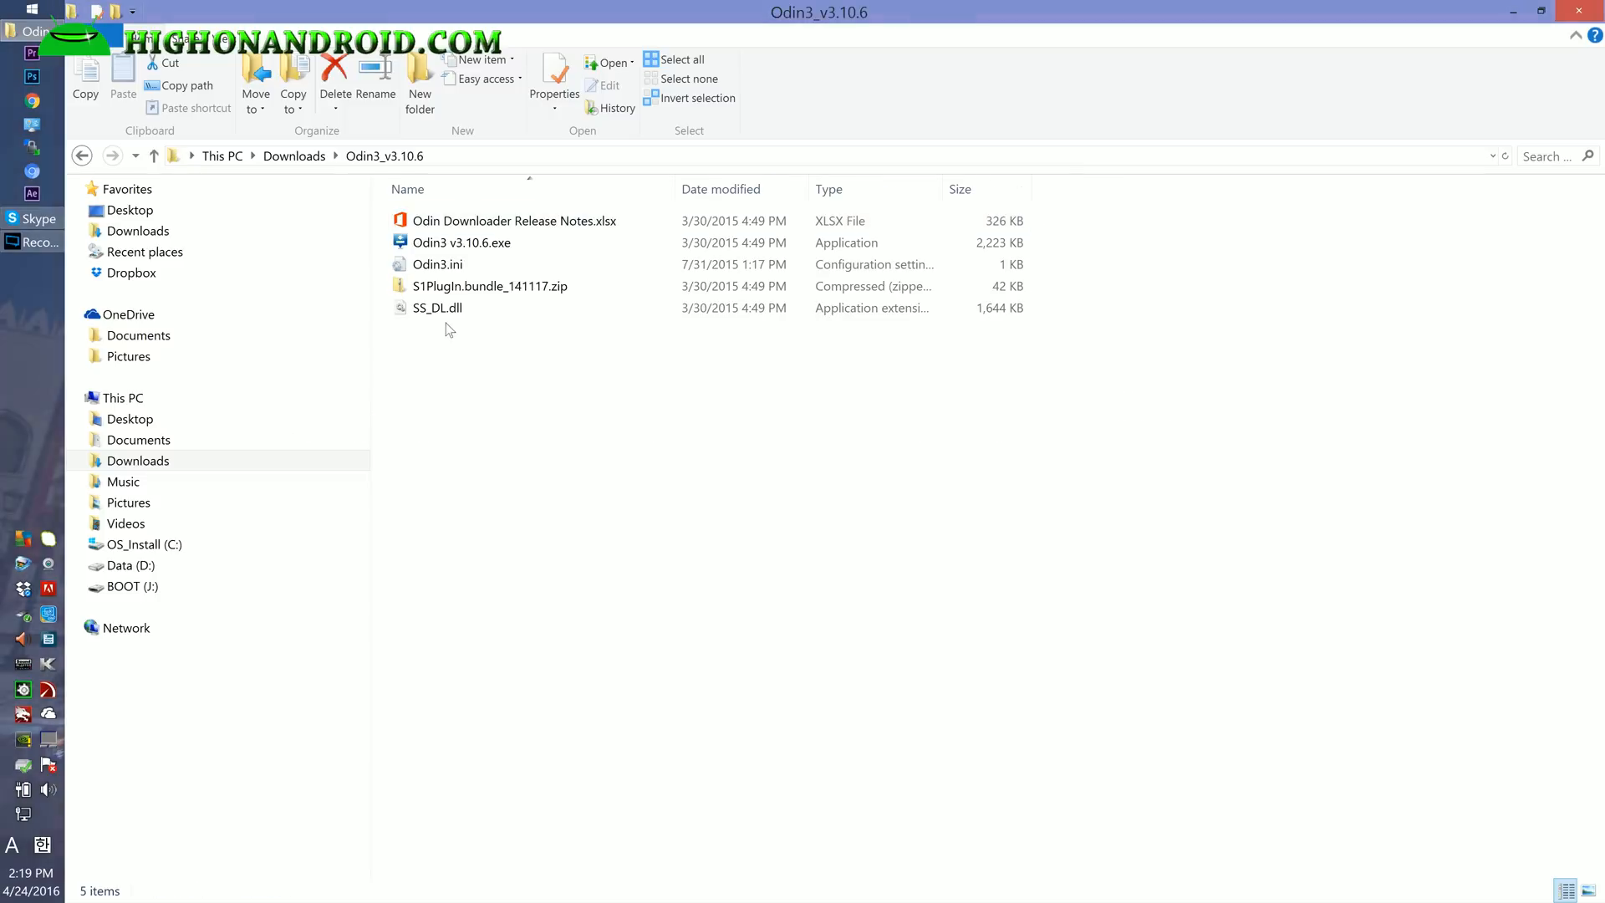
pyautogui.click(82, 155)
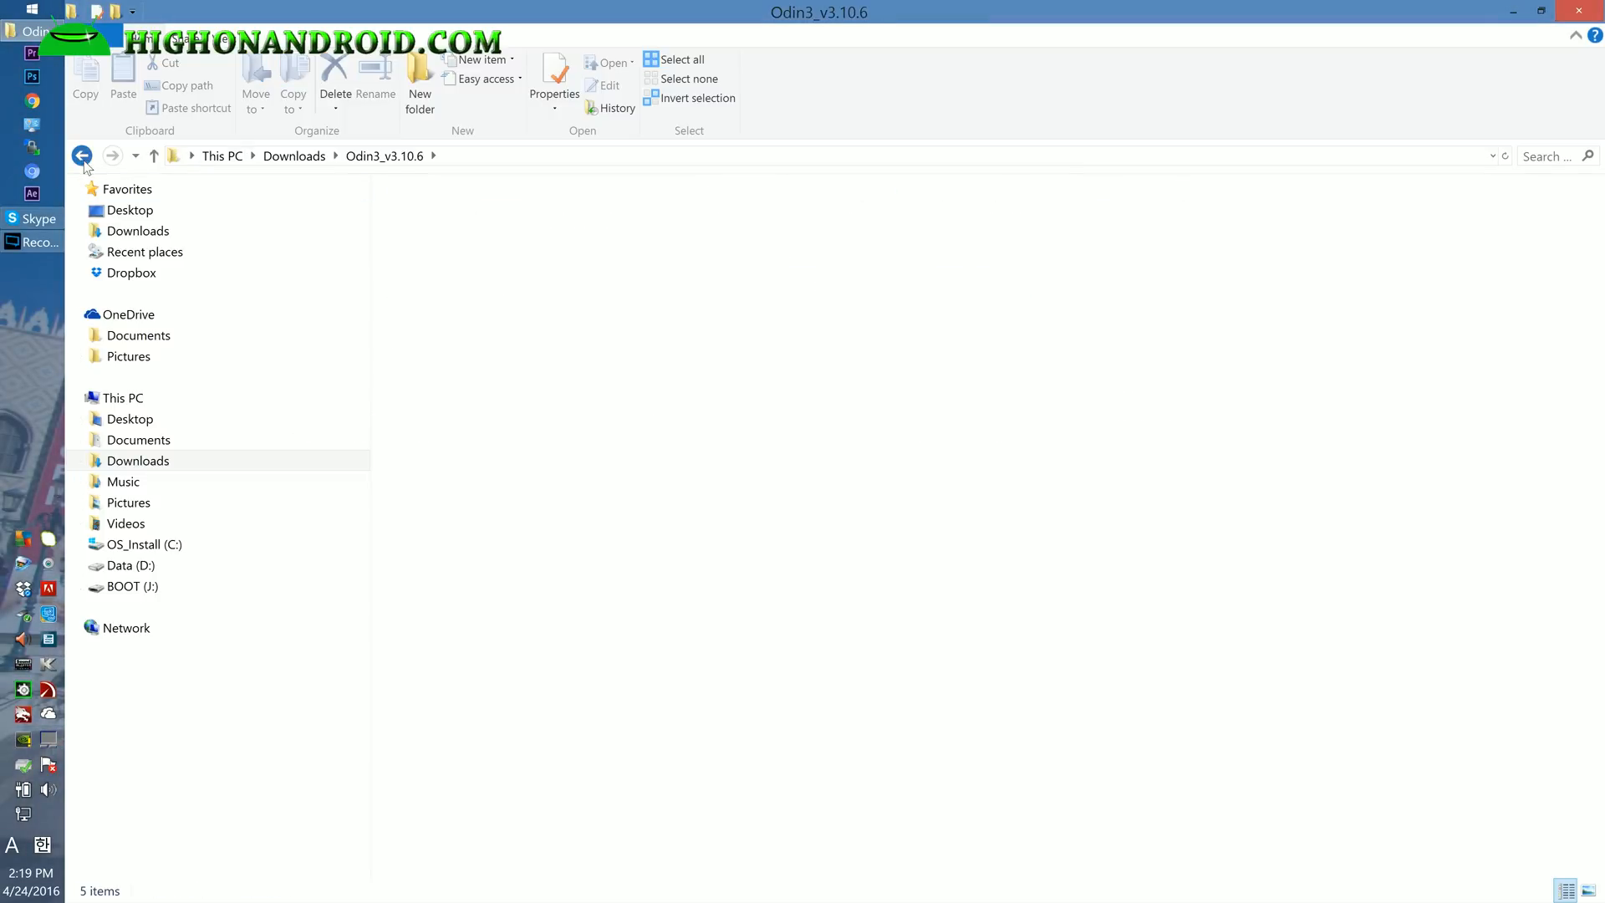
pyautogui.click(82, 156)
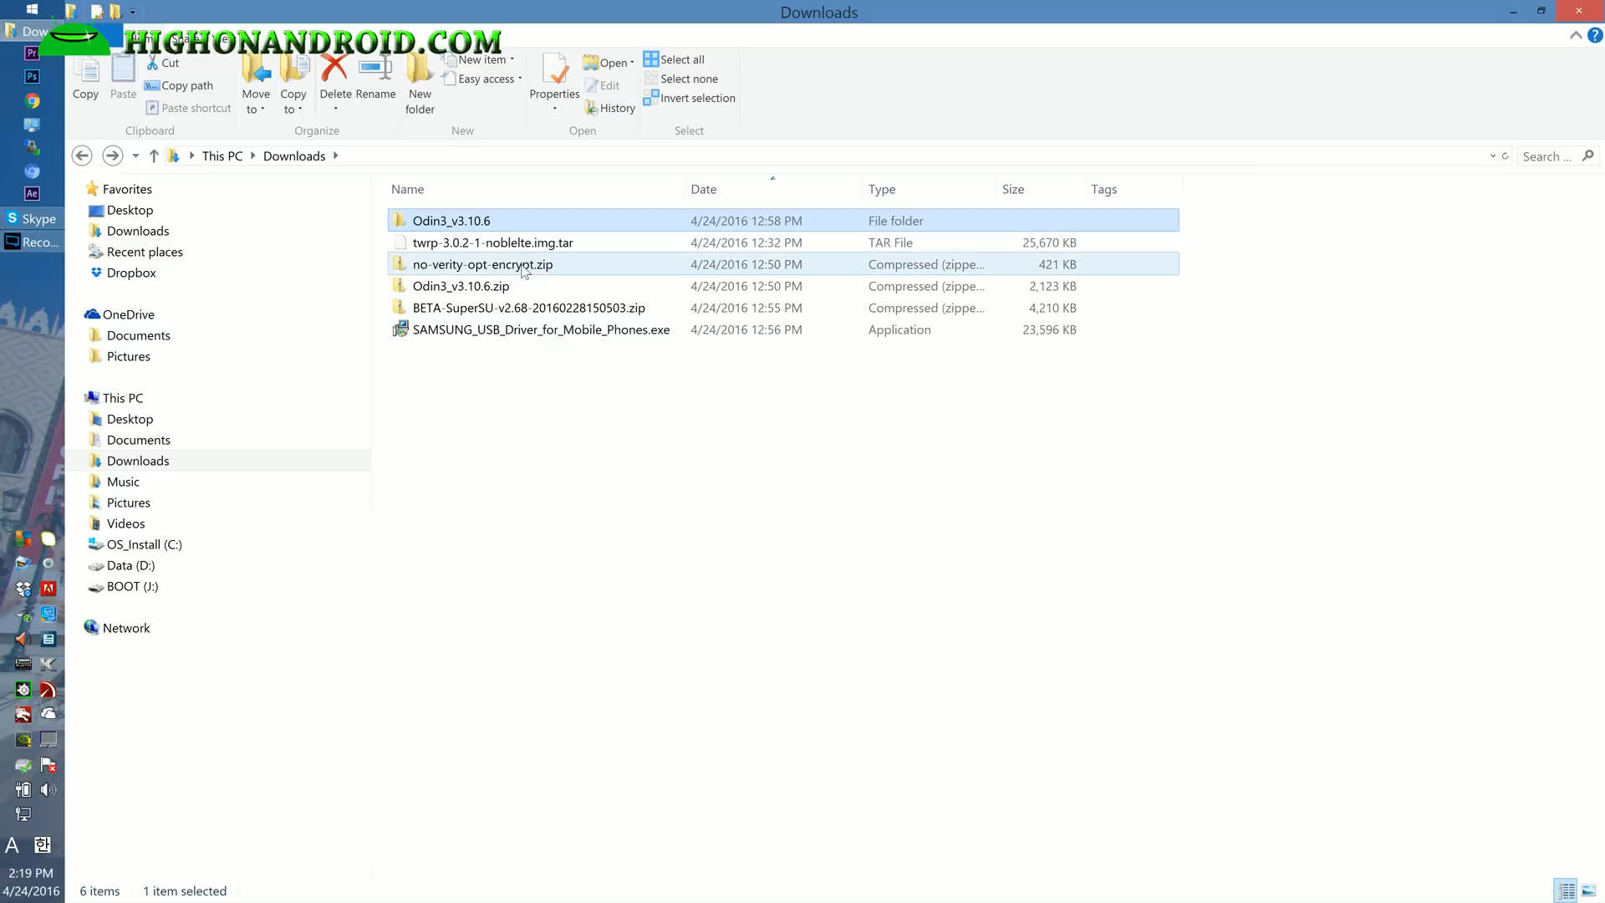
pyautogui.moveTo(573, 267)
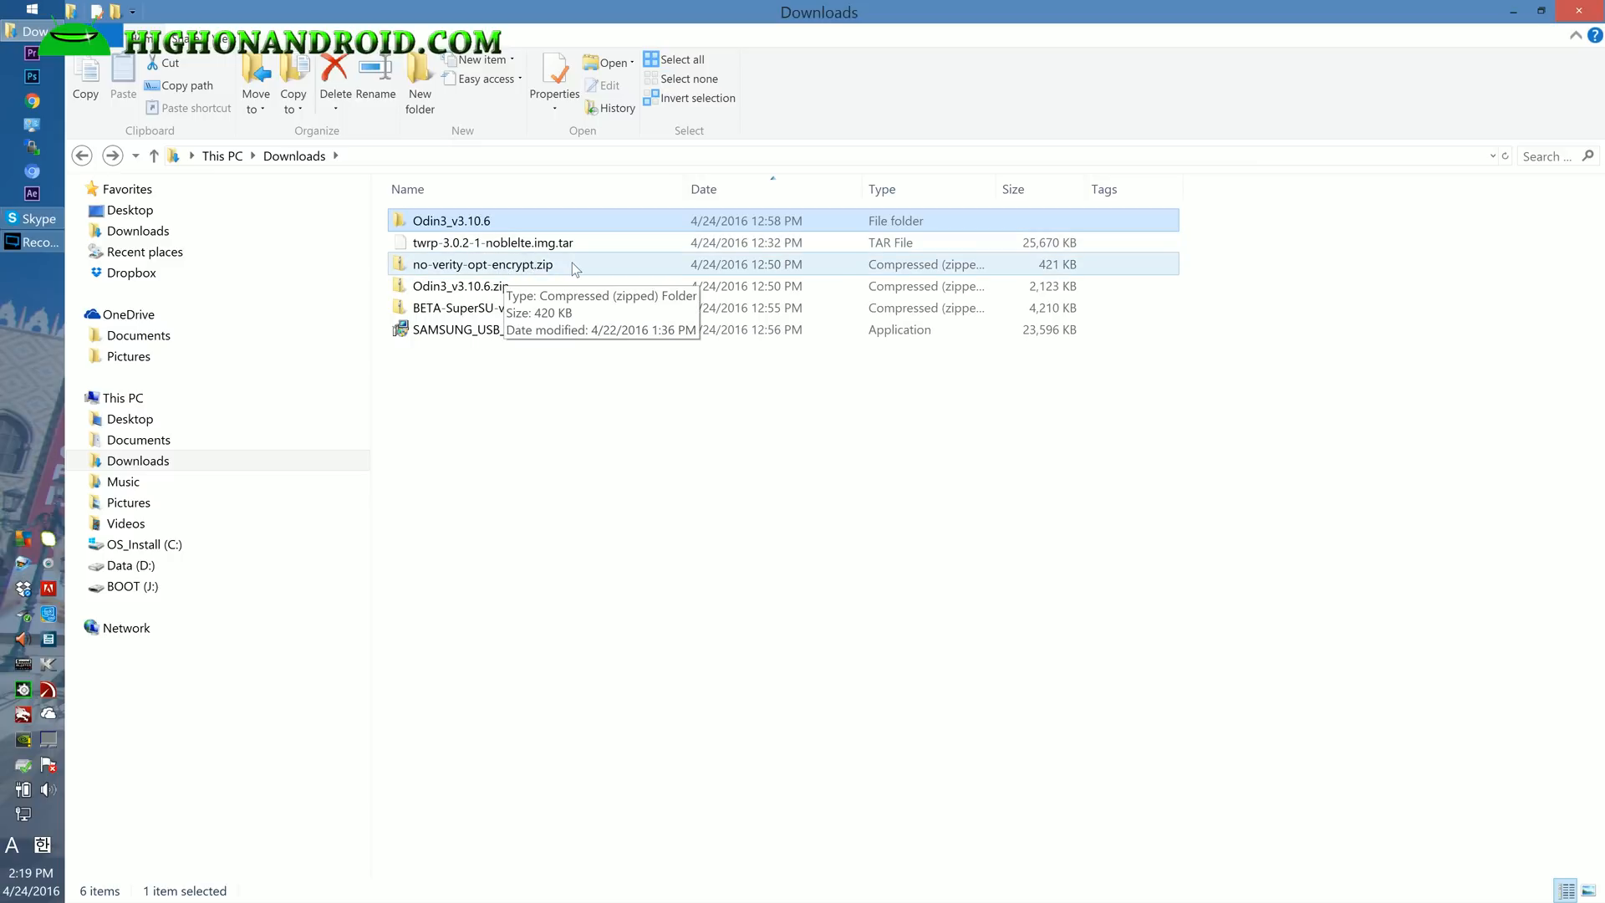
# - Check the BETA-SuperSU and driver files, then enter the Odin3_v3.10.6 folder with Odin3 v3.10.6.exe
pyautogui.click(526, 308)
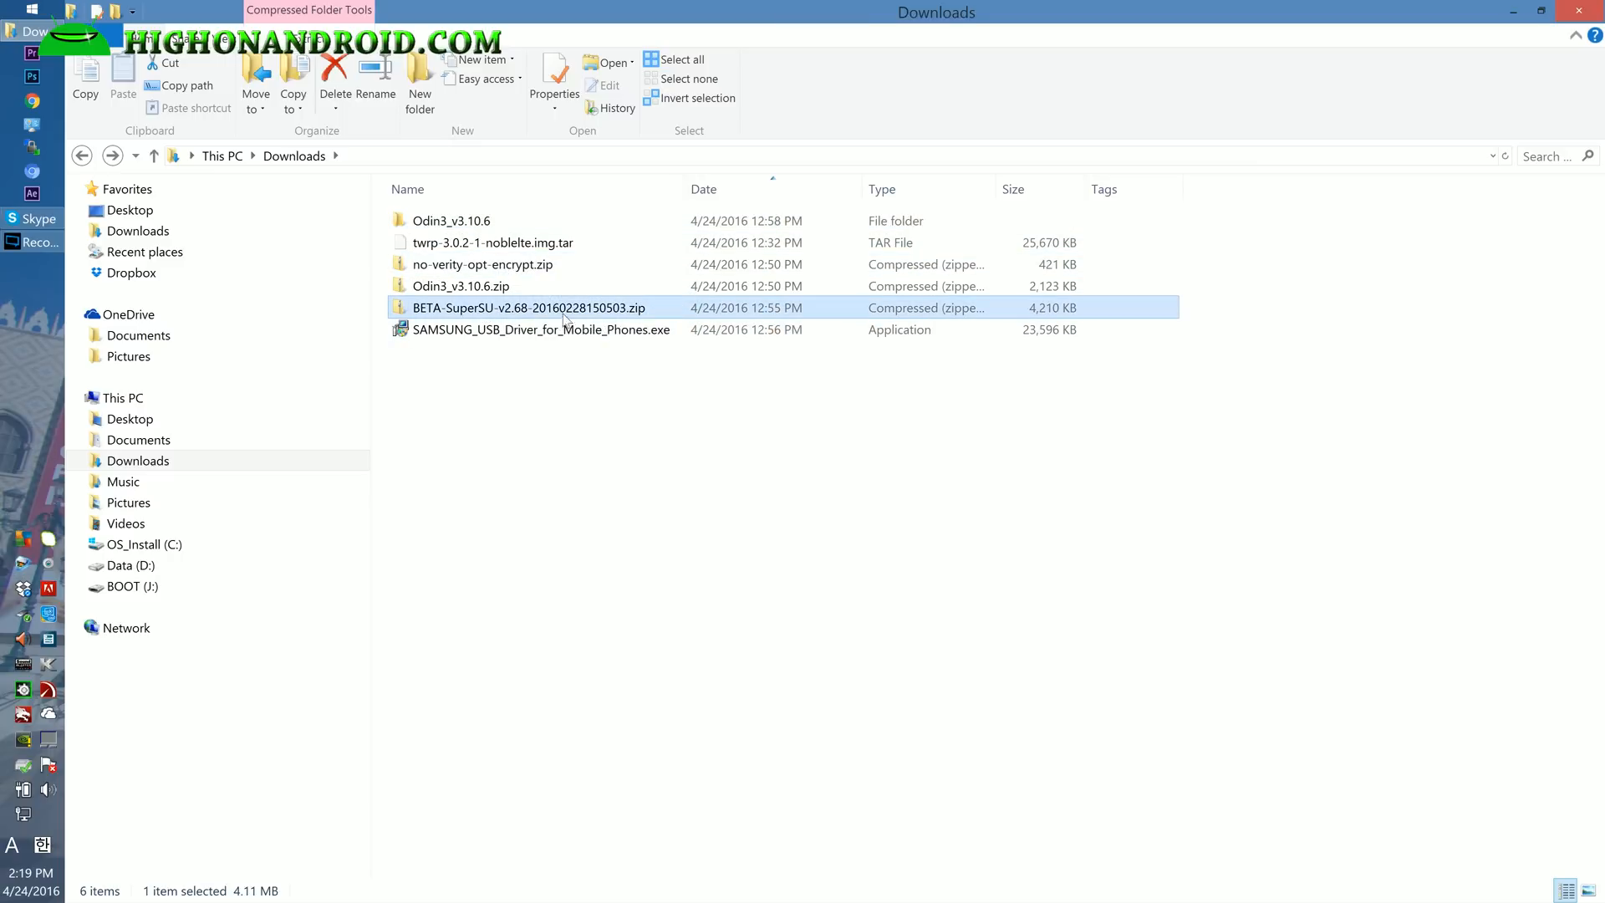
pyautogui.click(462, 285)
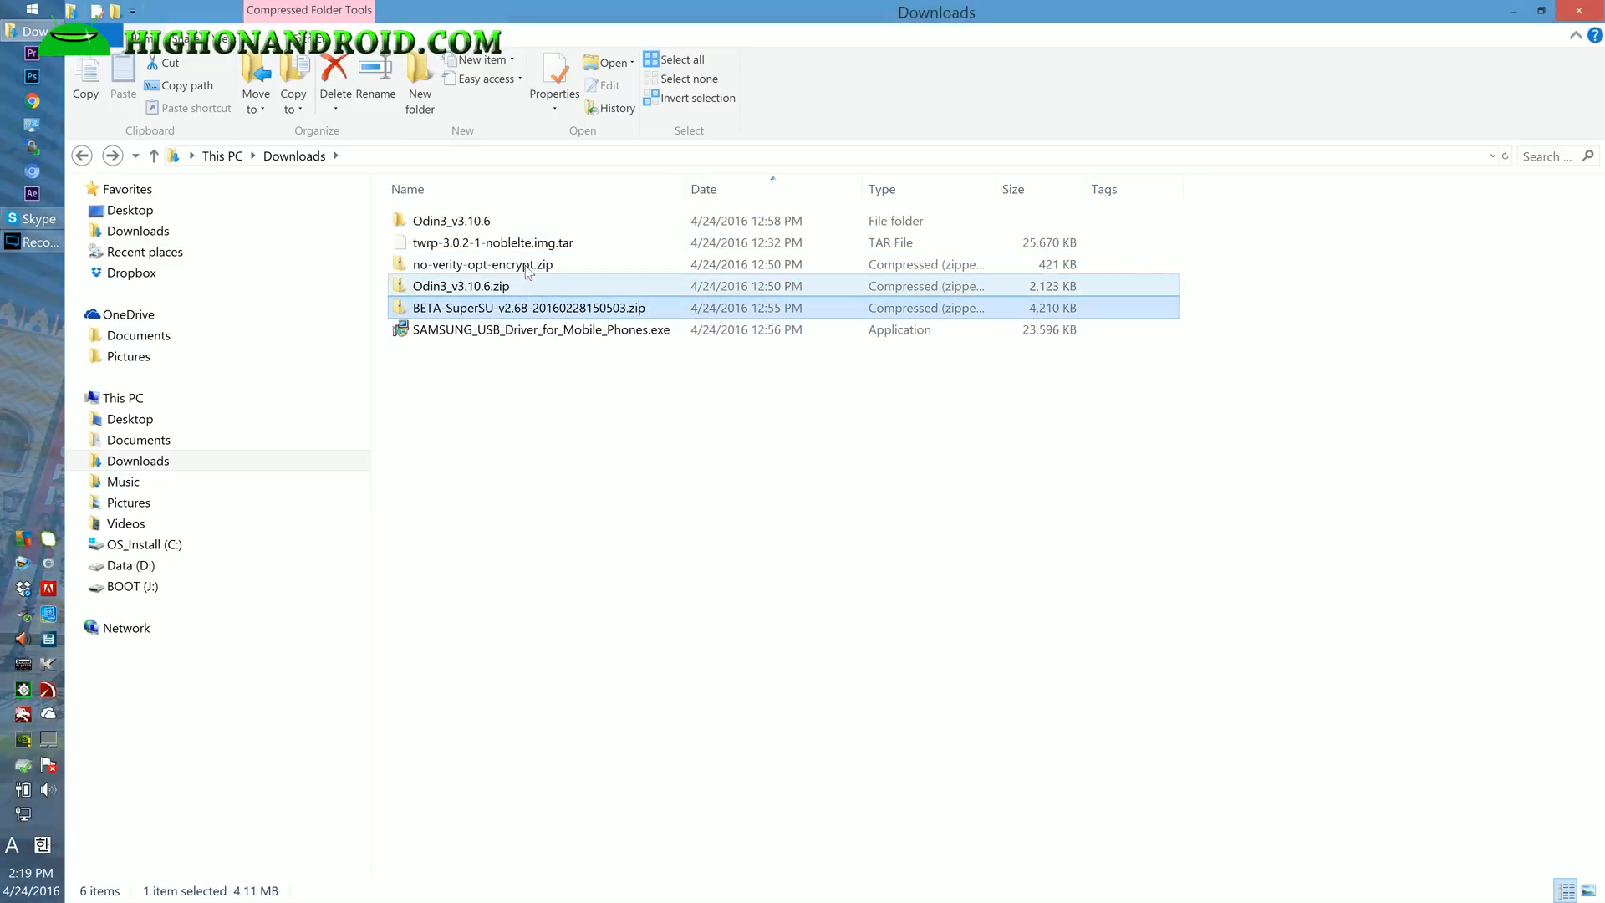
pyautogui.moveTo(492, 242)
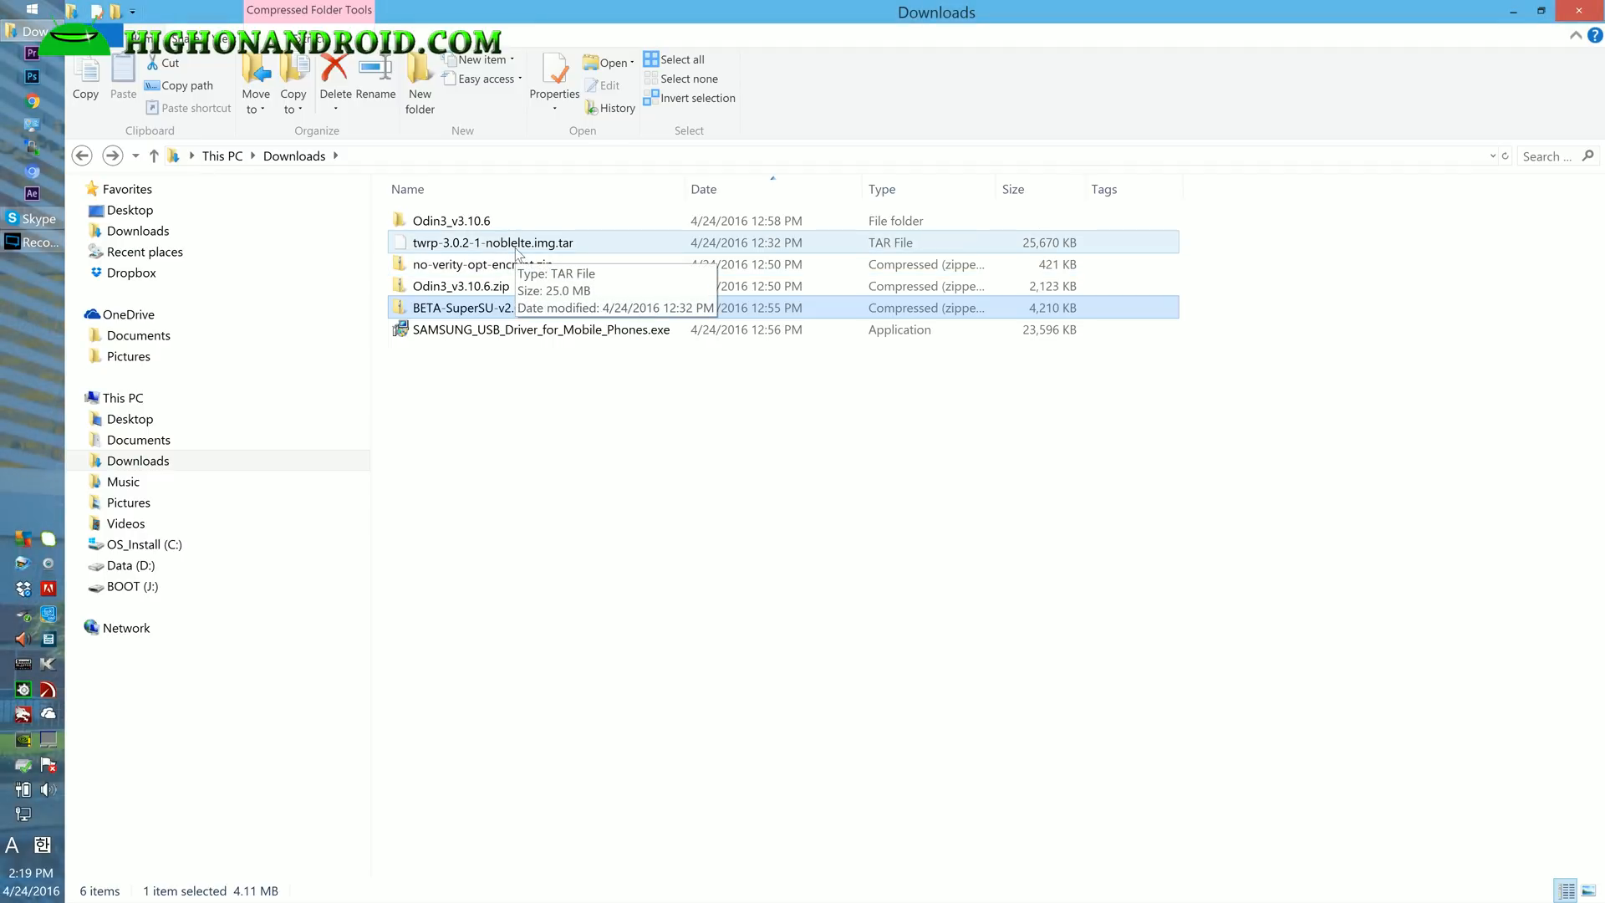
pyautogui.moveTo(522, 254)
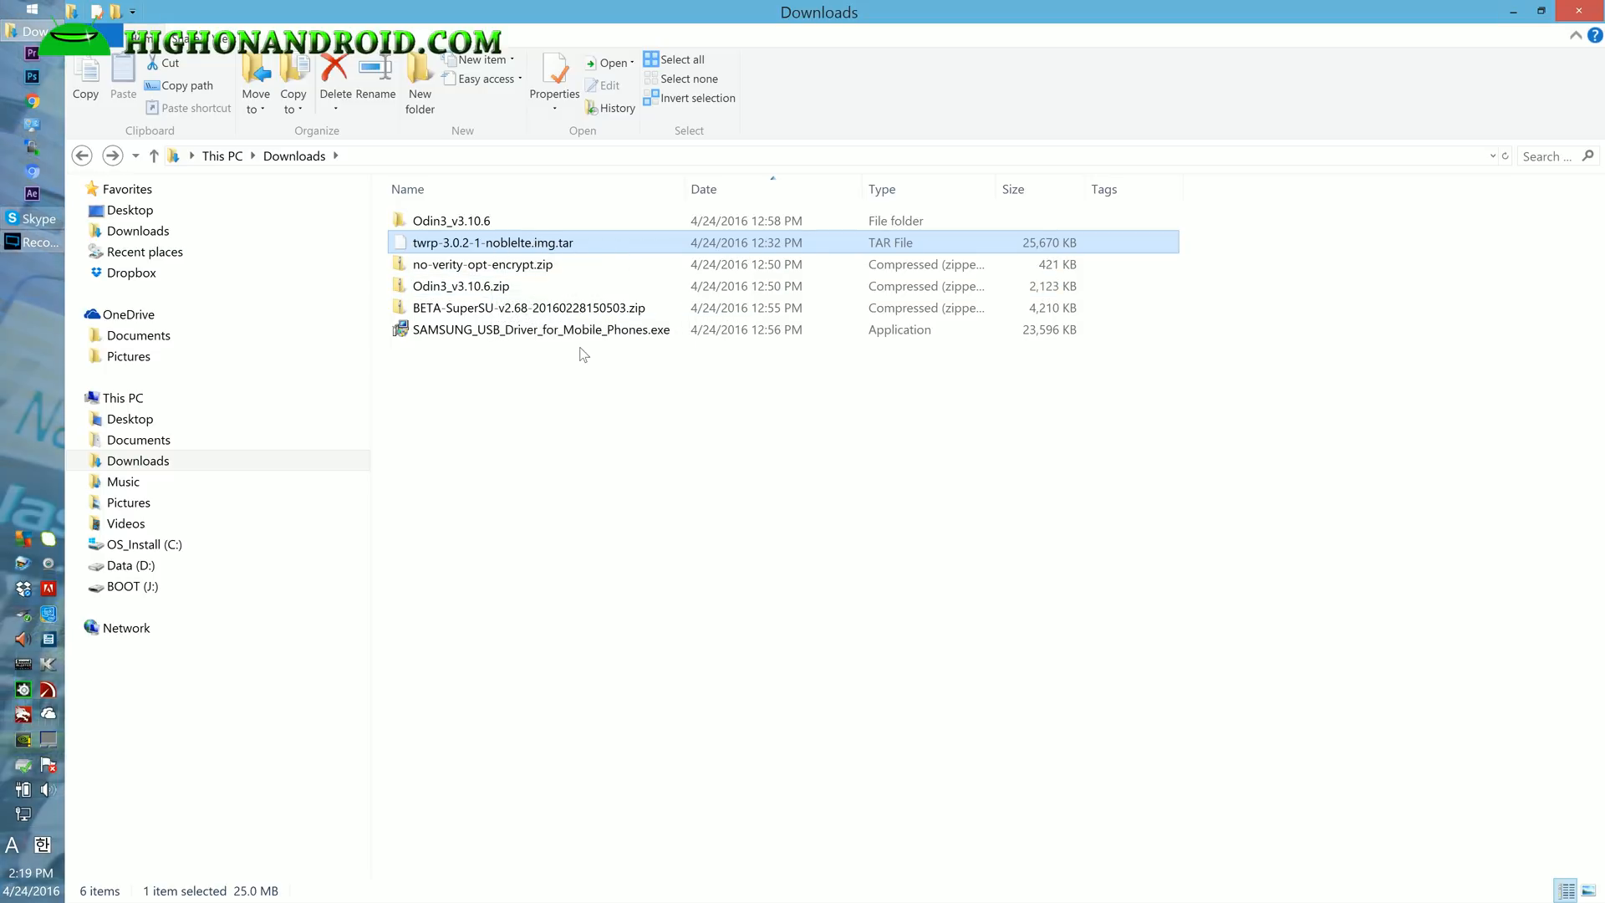
pyautogui.click(540, 330)
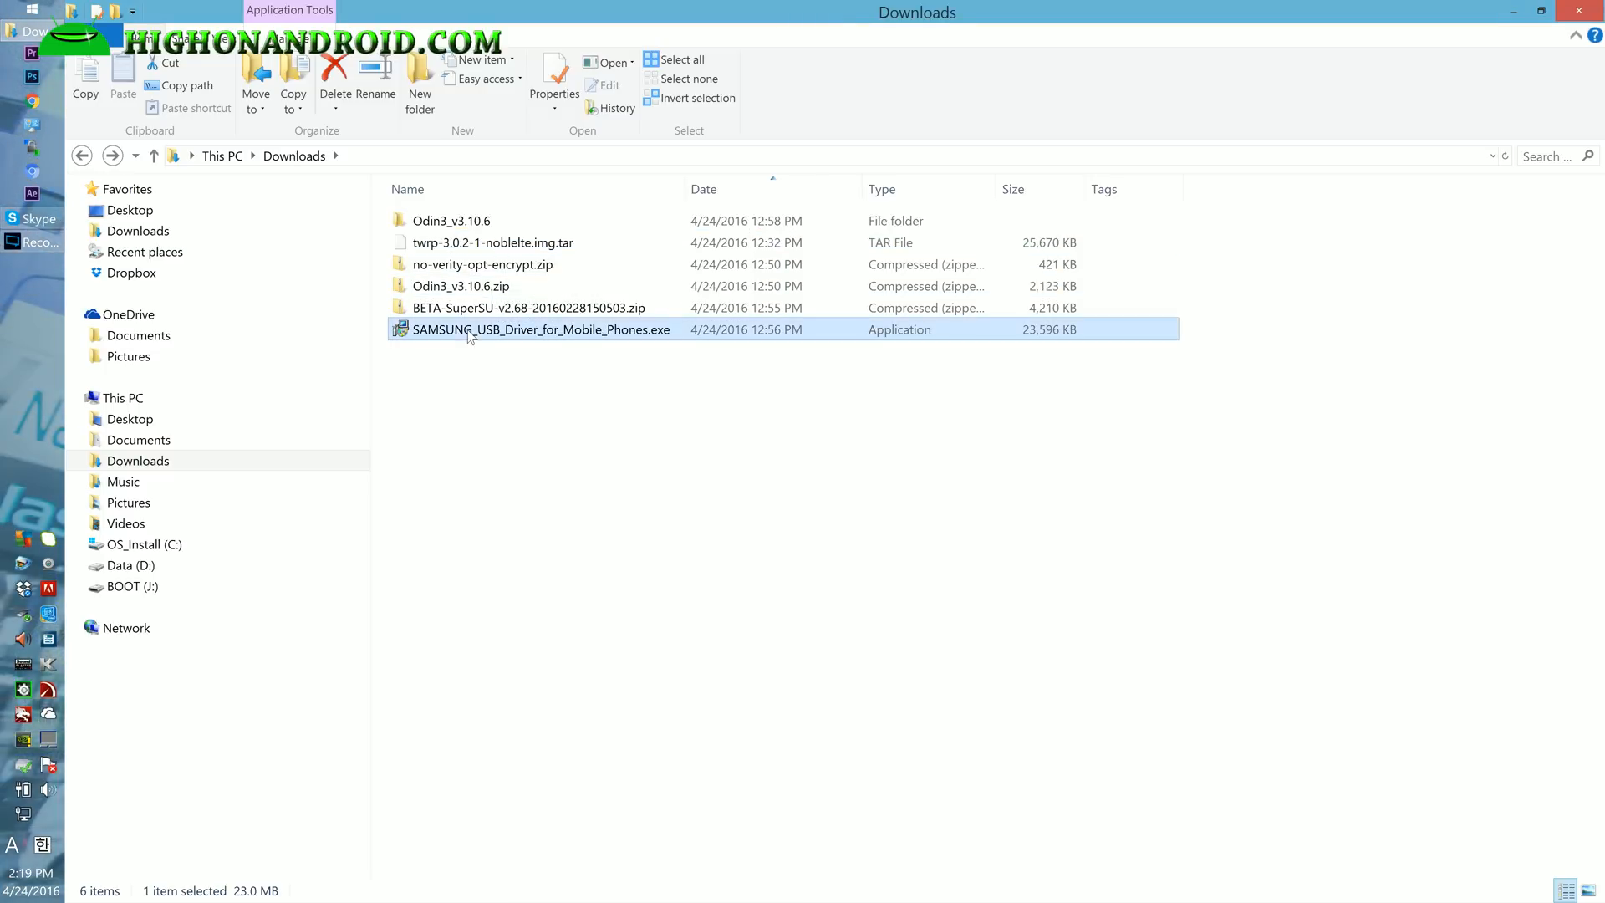
pyautogui.moveTo(570, 366)
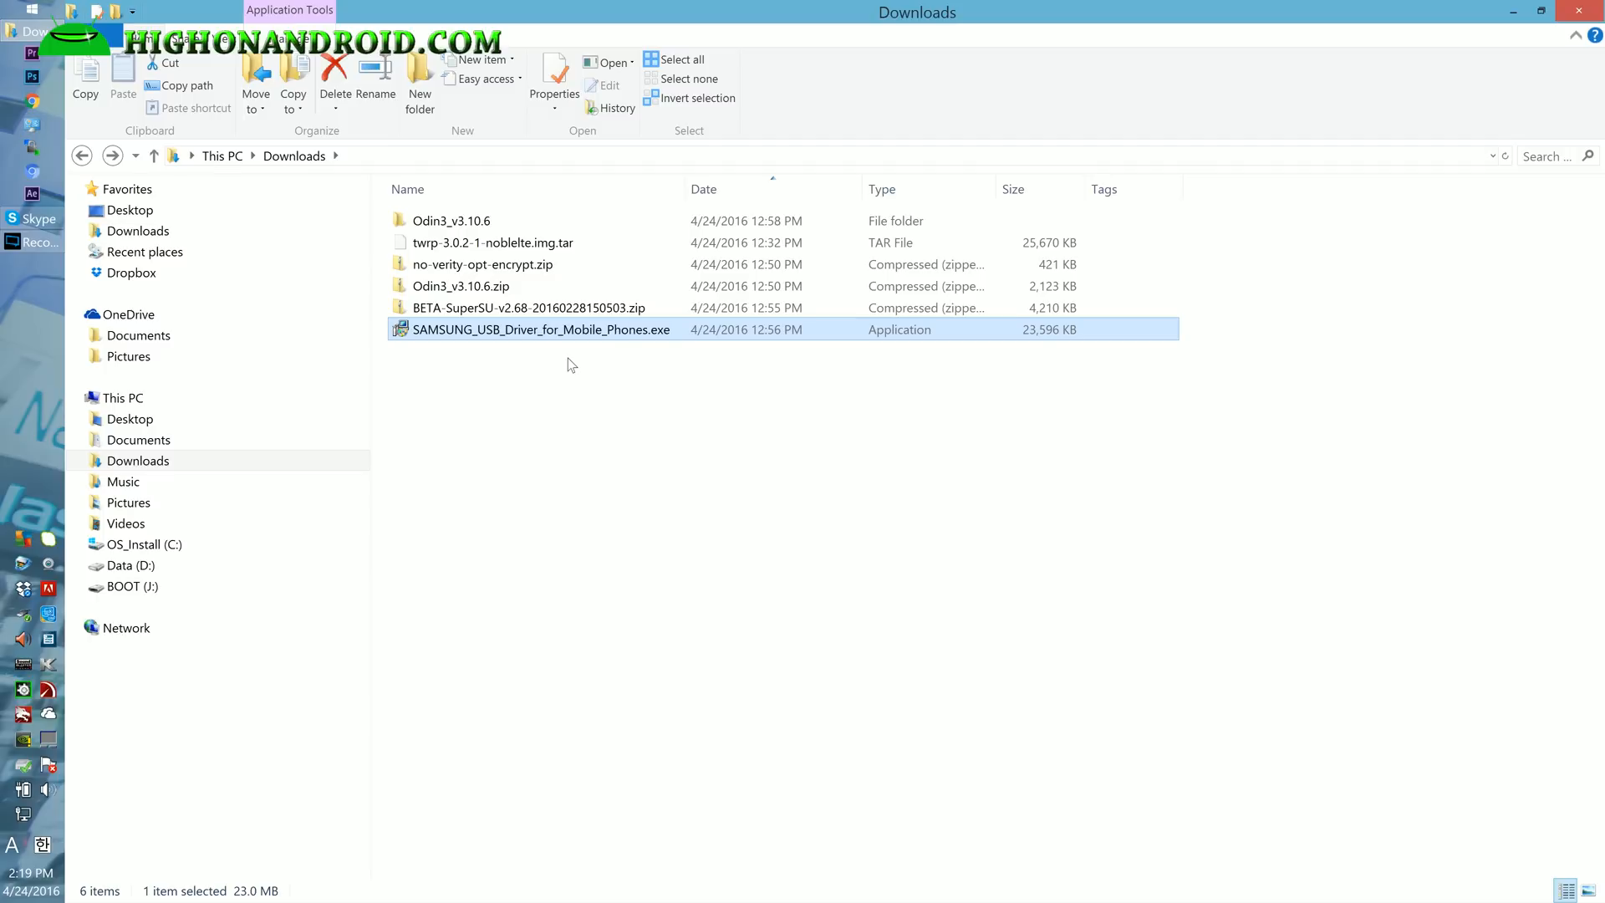
pyautogui.moveTo(540, 329)
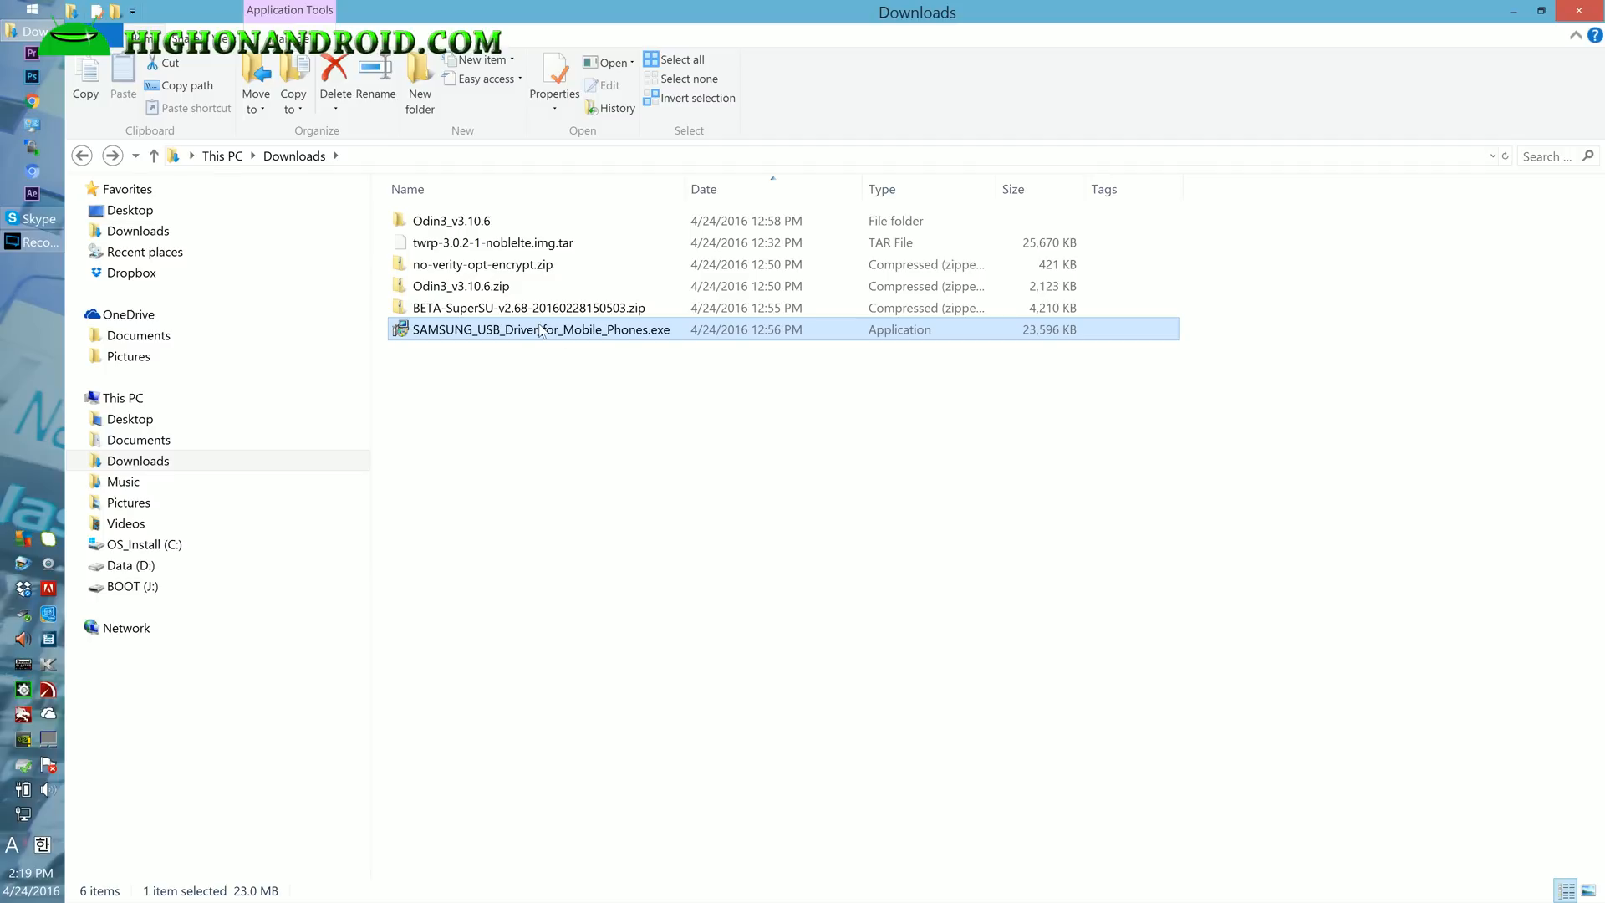
pyautogui.moveTo(540, 329)
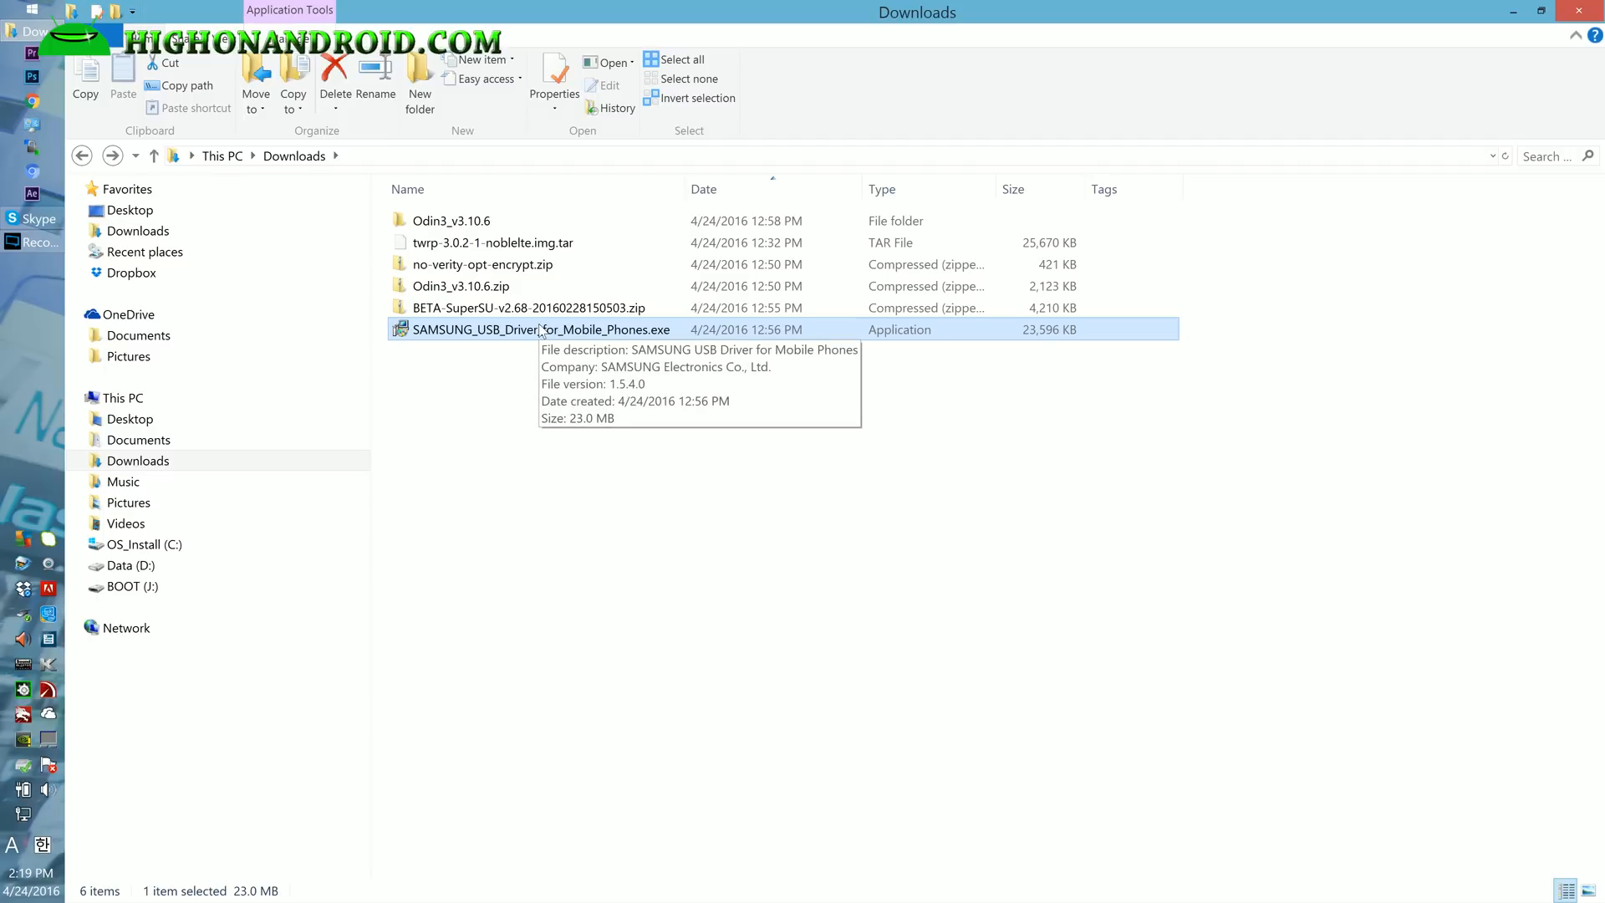
pyautogui.doubleClick(452, 221)
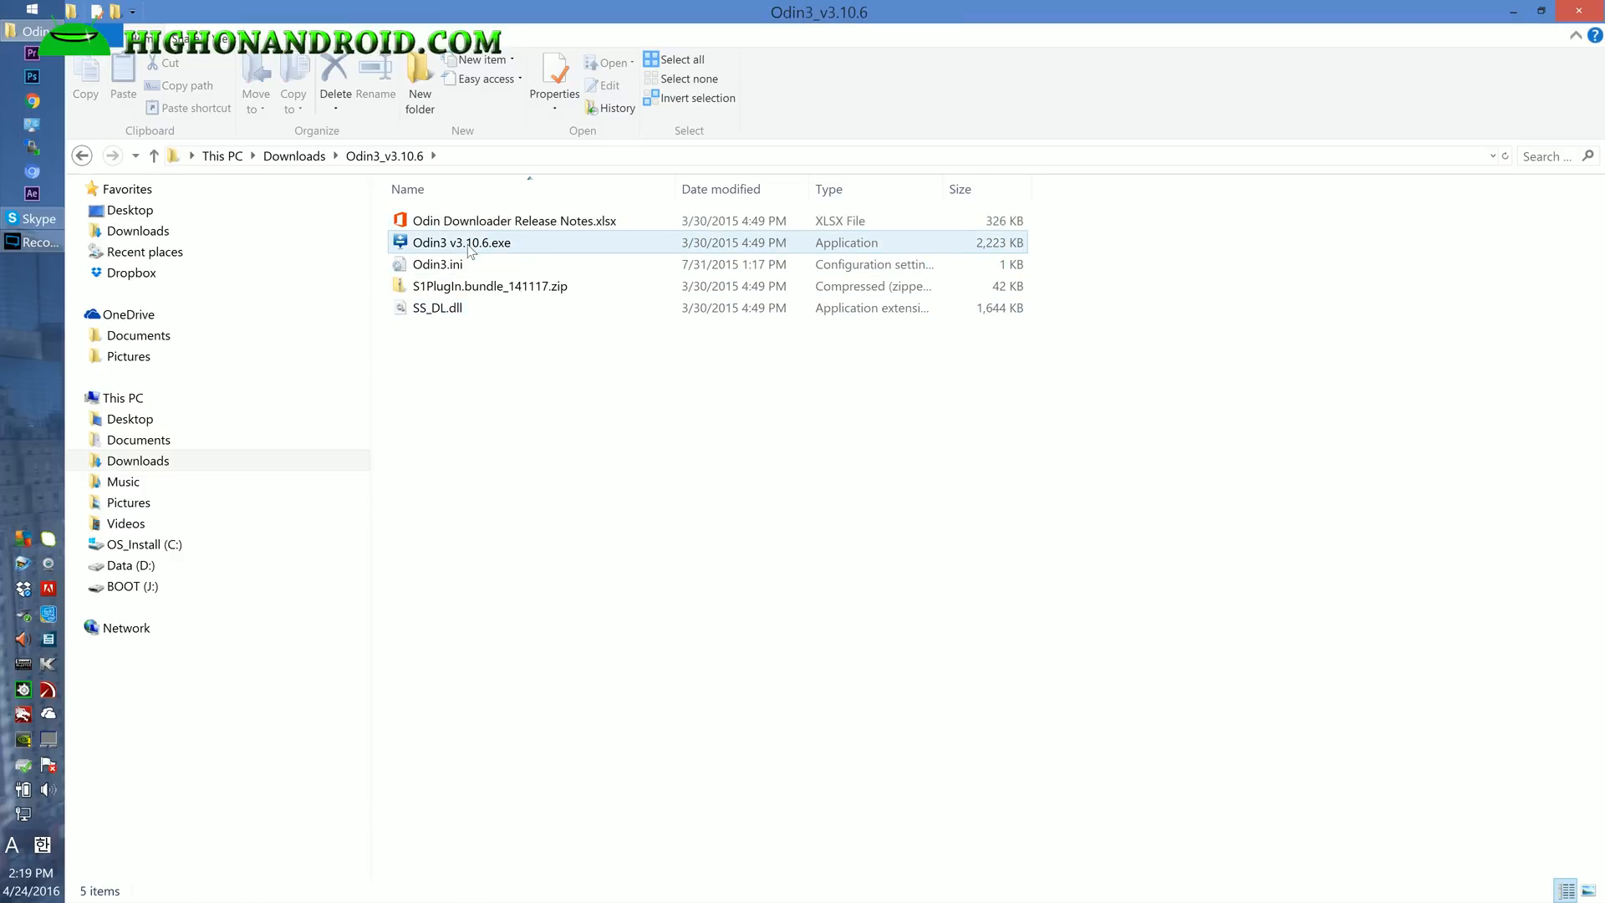
pyautogui.moveTo(491, 250)
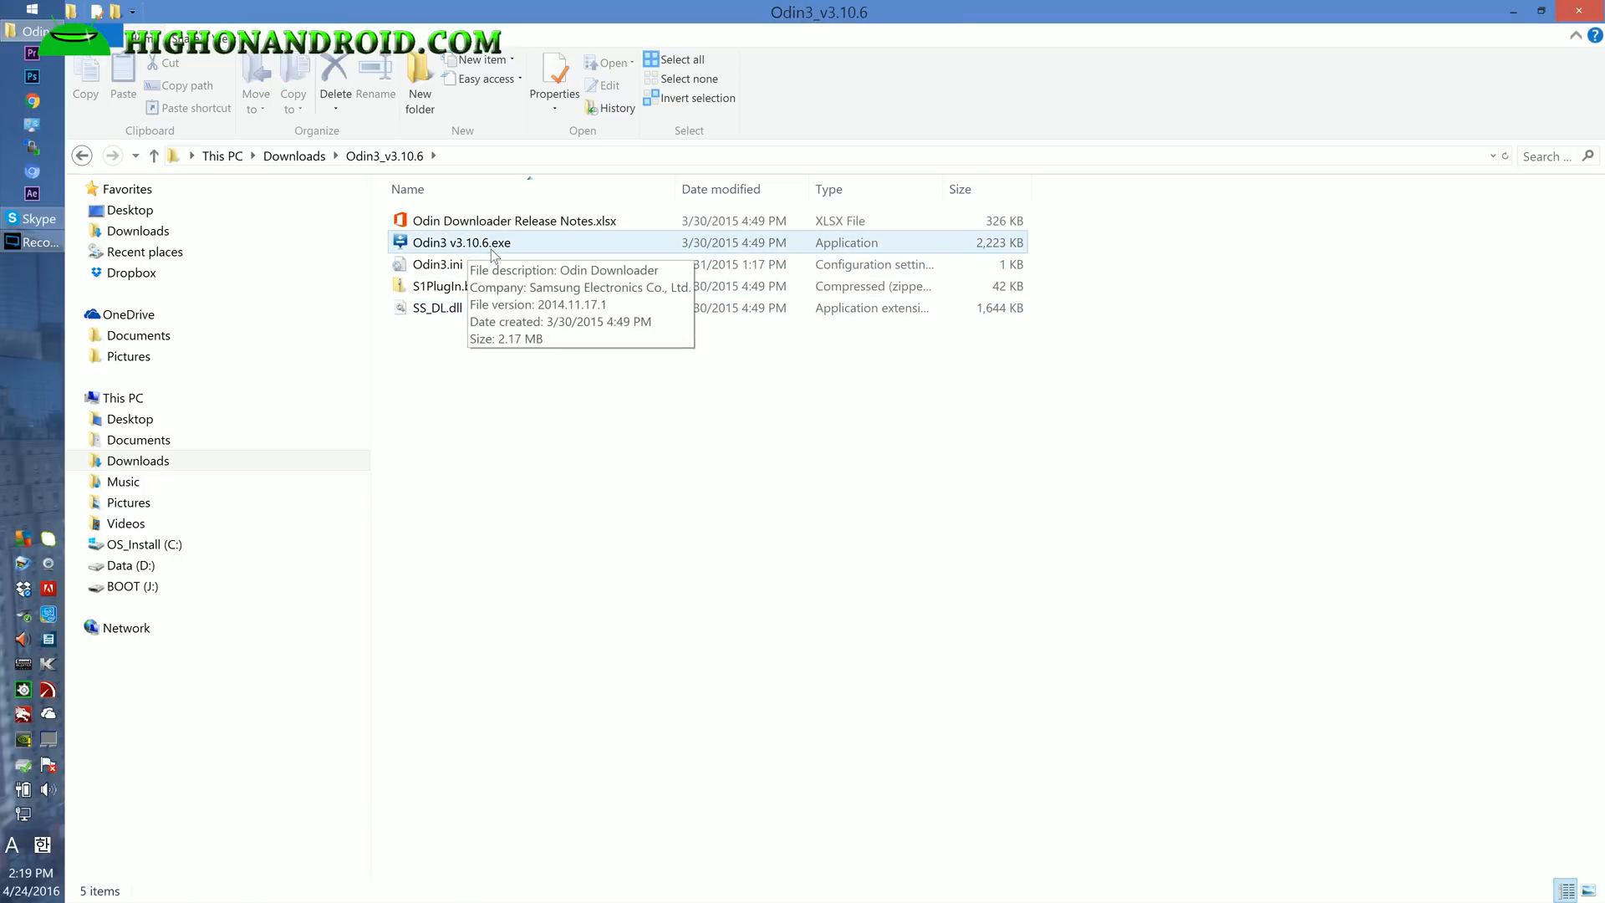
pyautogui.doubleClick(462, 240)
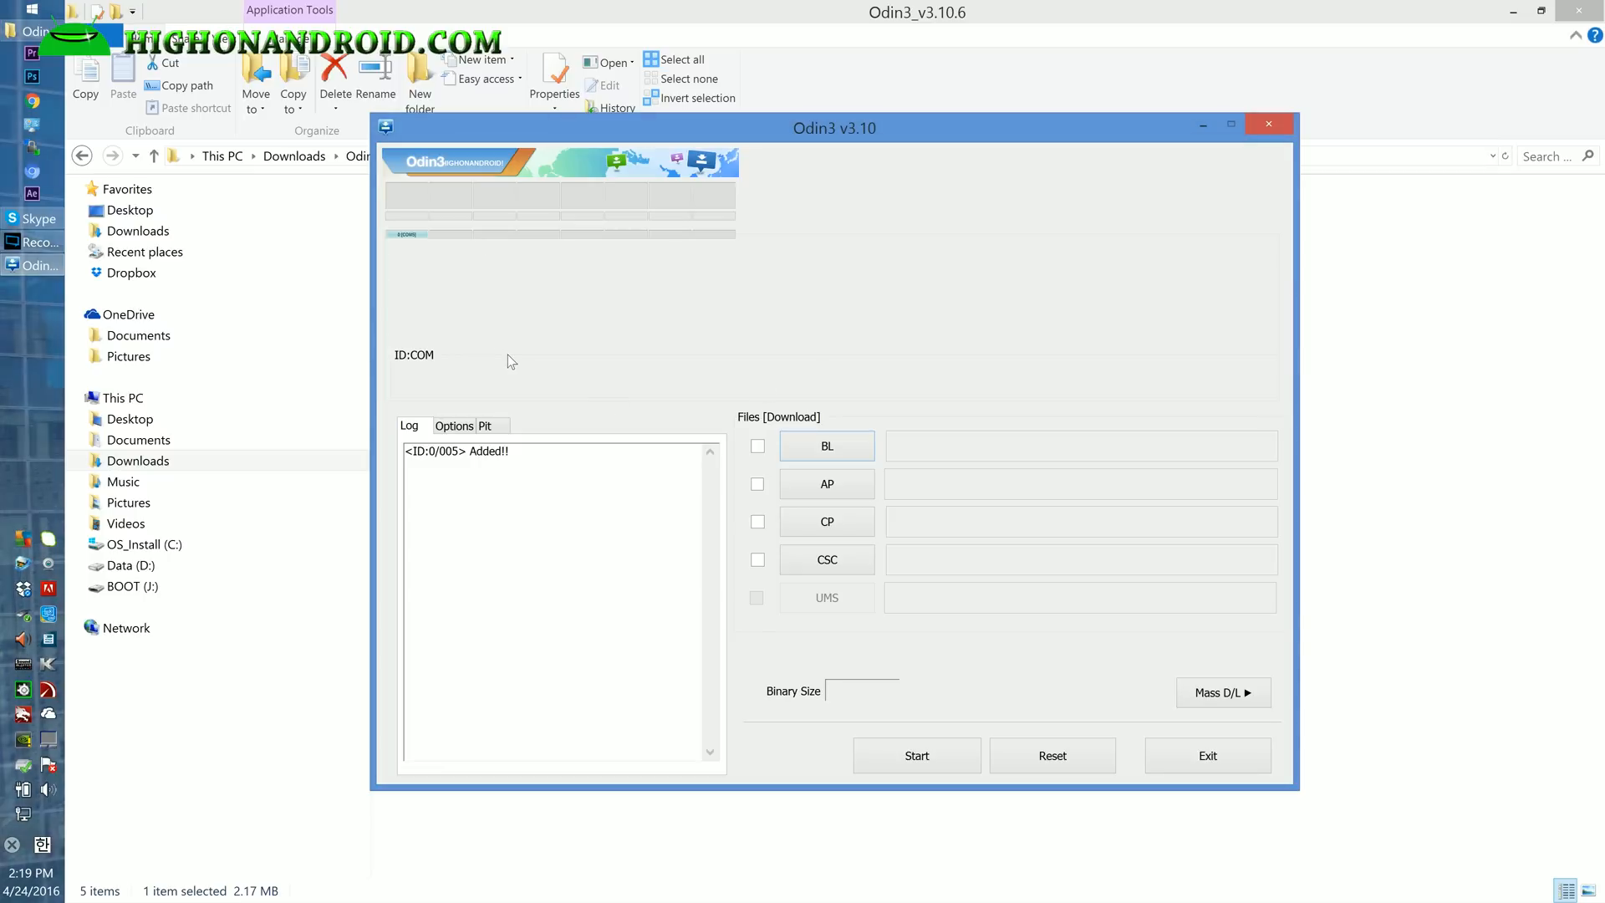
pyautogui.moveTo(427, 269)
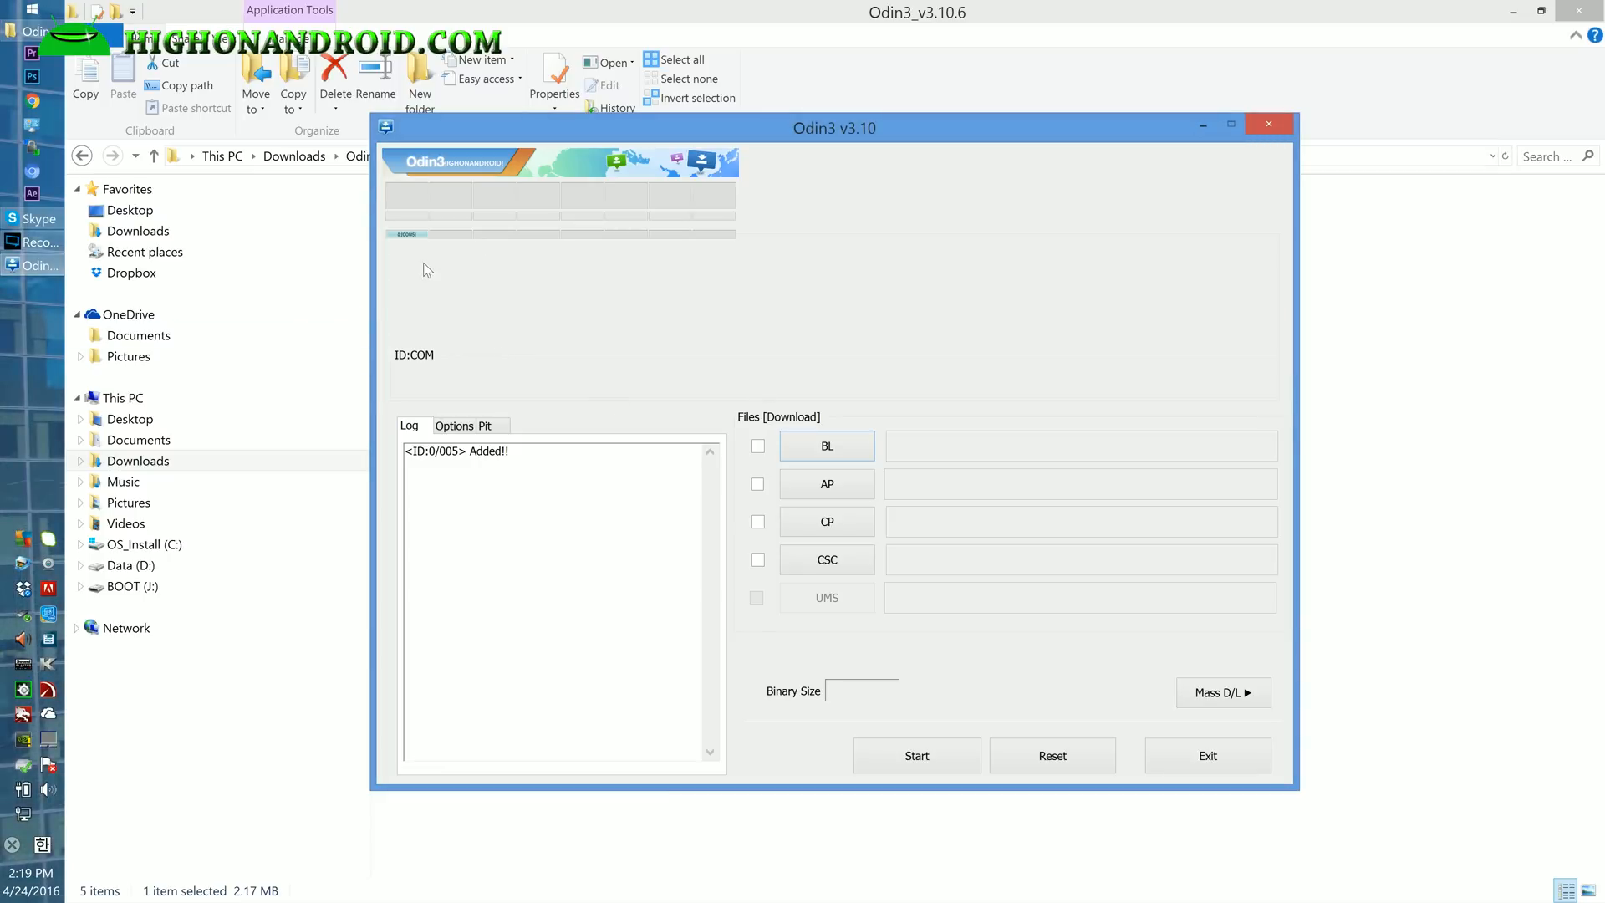
pyautogui.moveTo(400, 216)
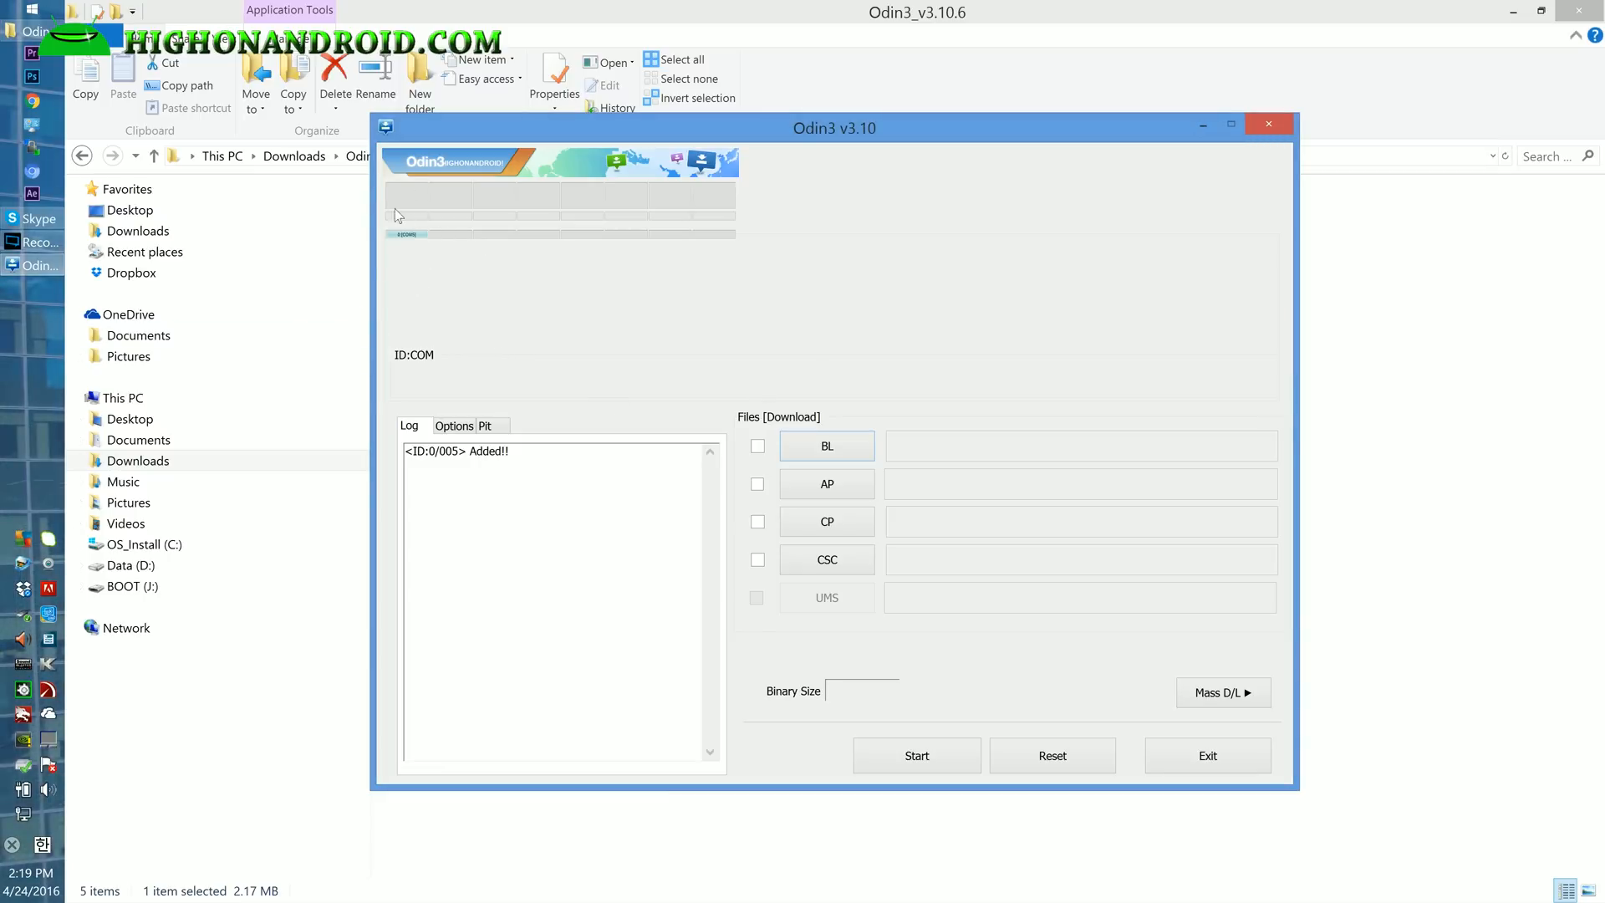
pyautogui.moveTo(427, 252)
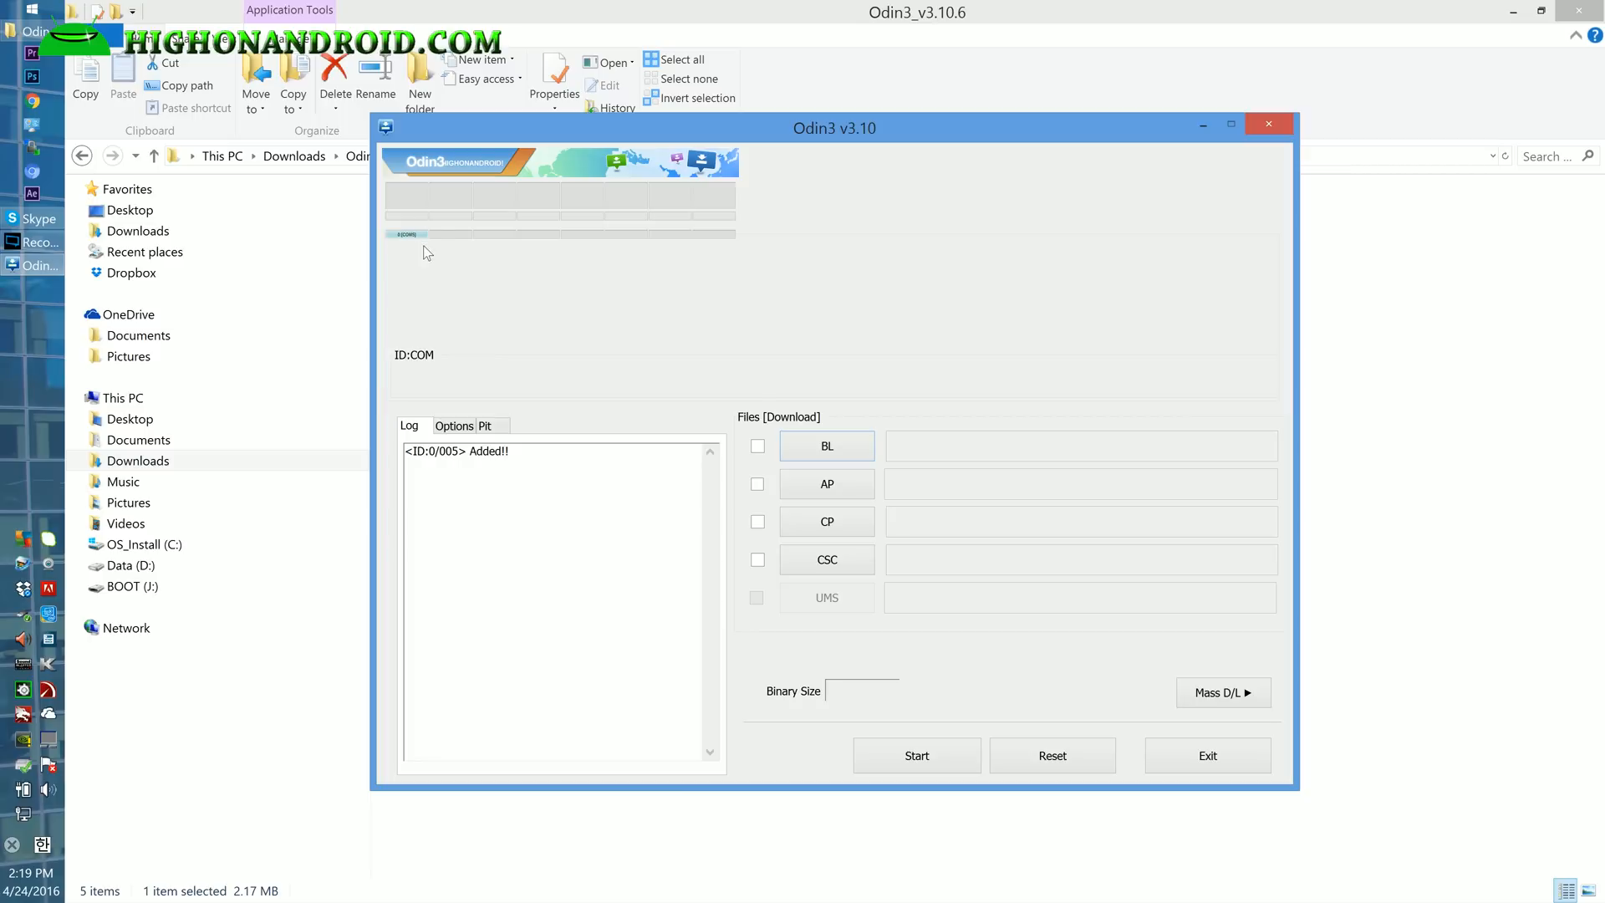
pyautogui.moveTo(425, 231)
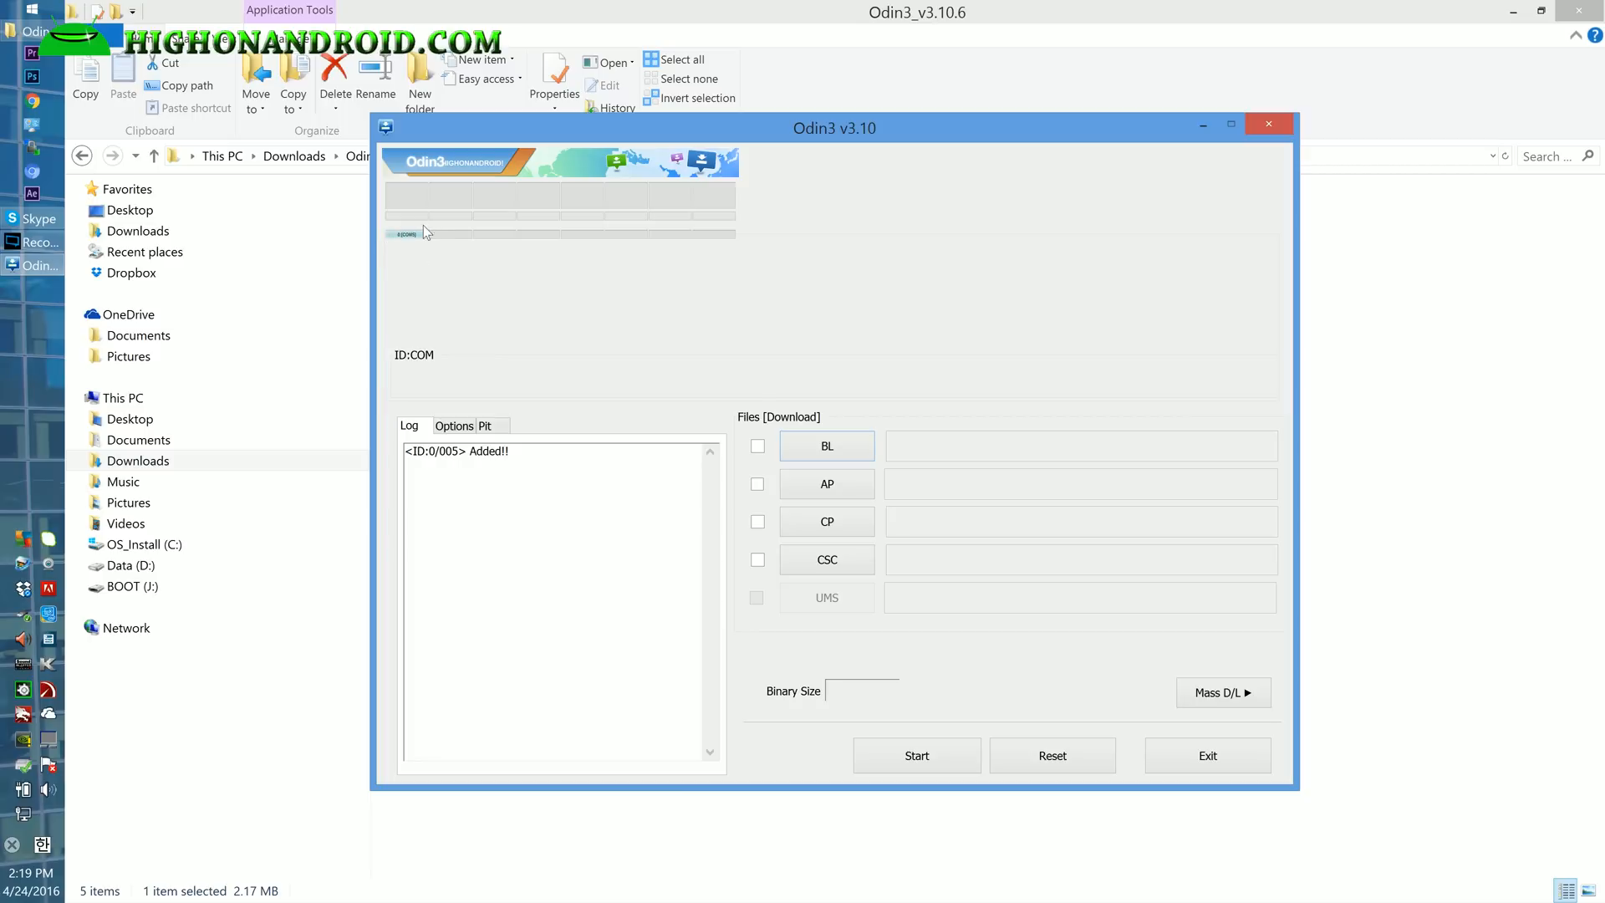
pyautogui.moveTo(395, 246)
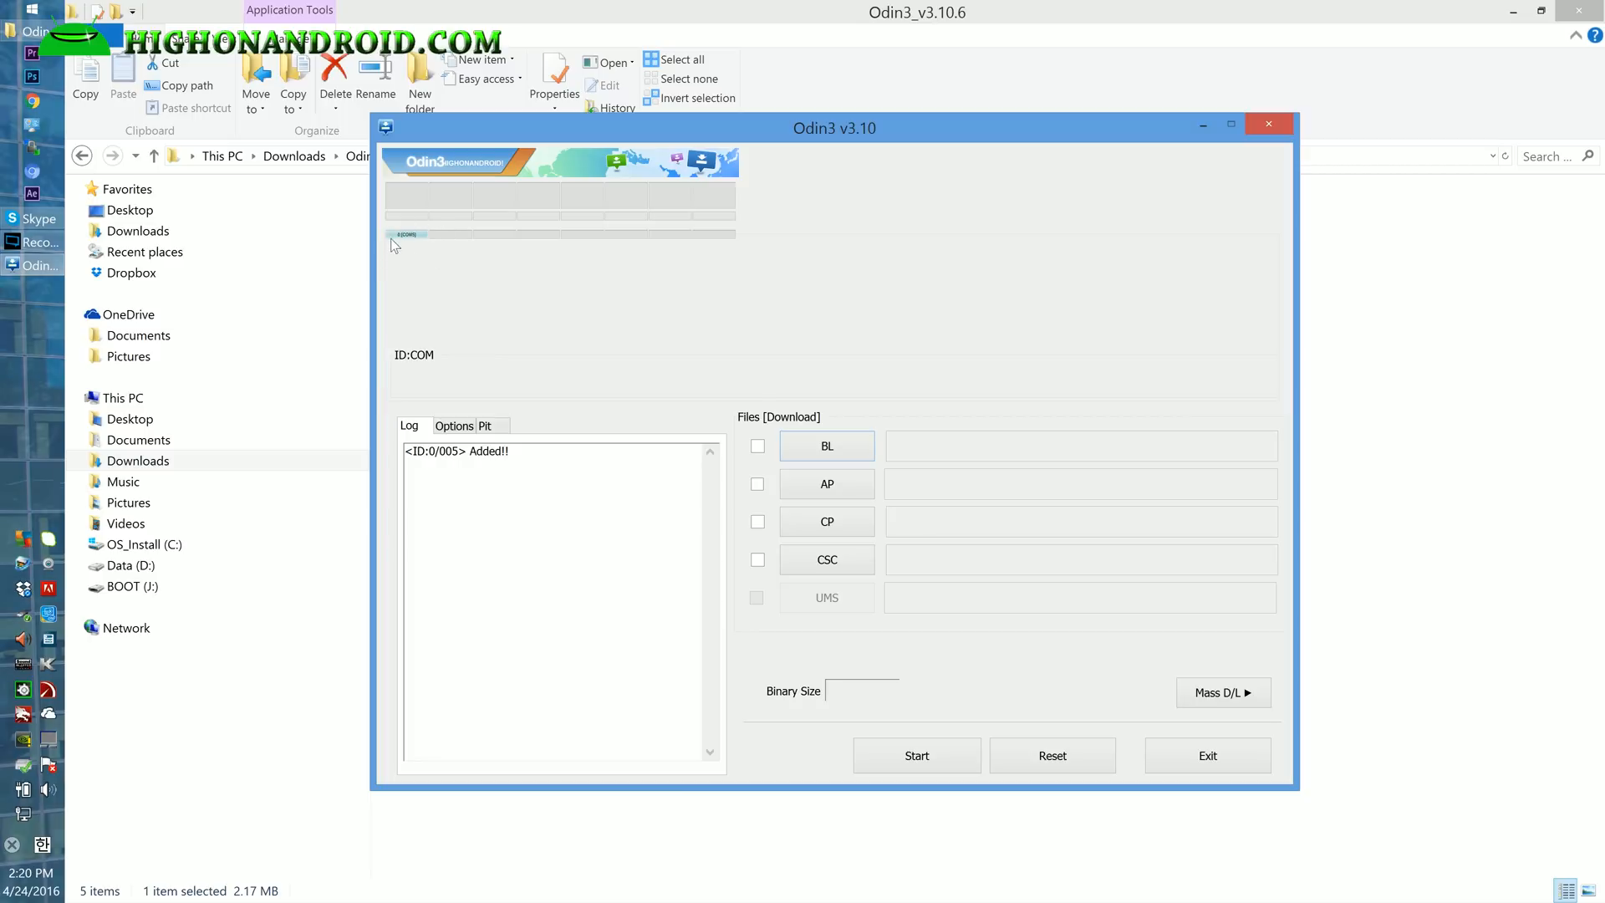
pyautogui.moveTo(403, 258)
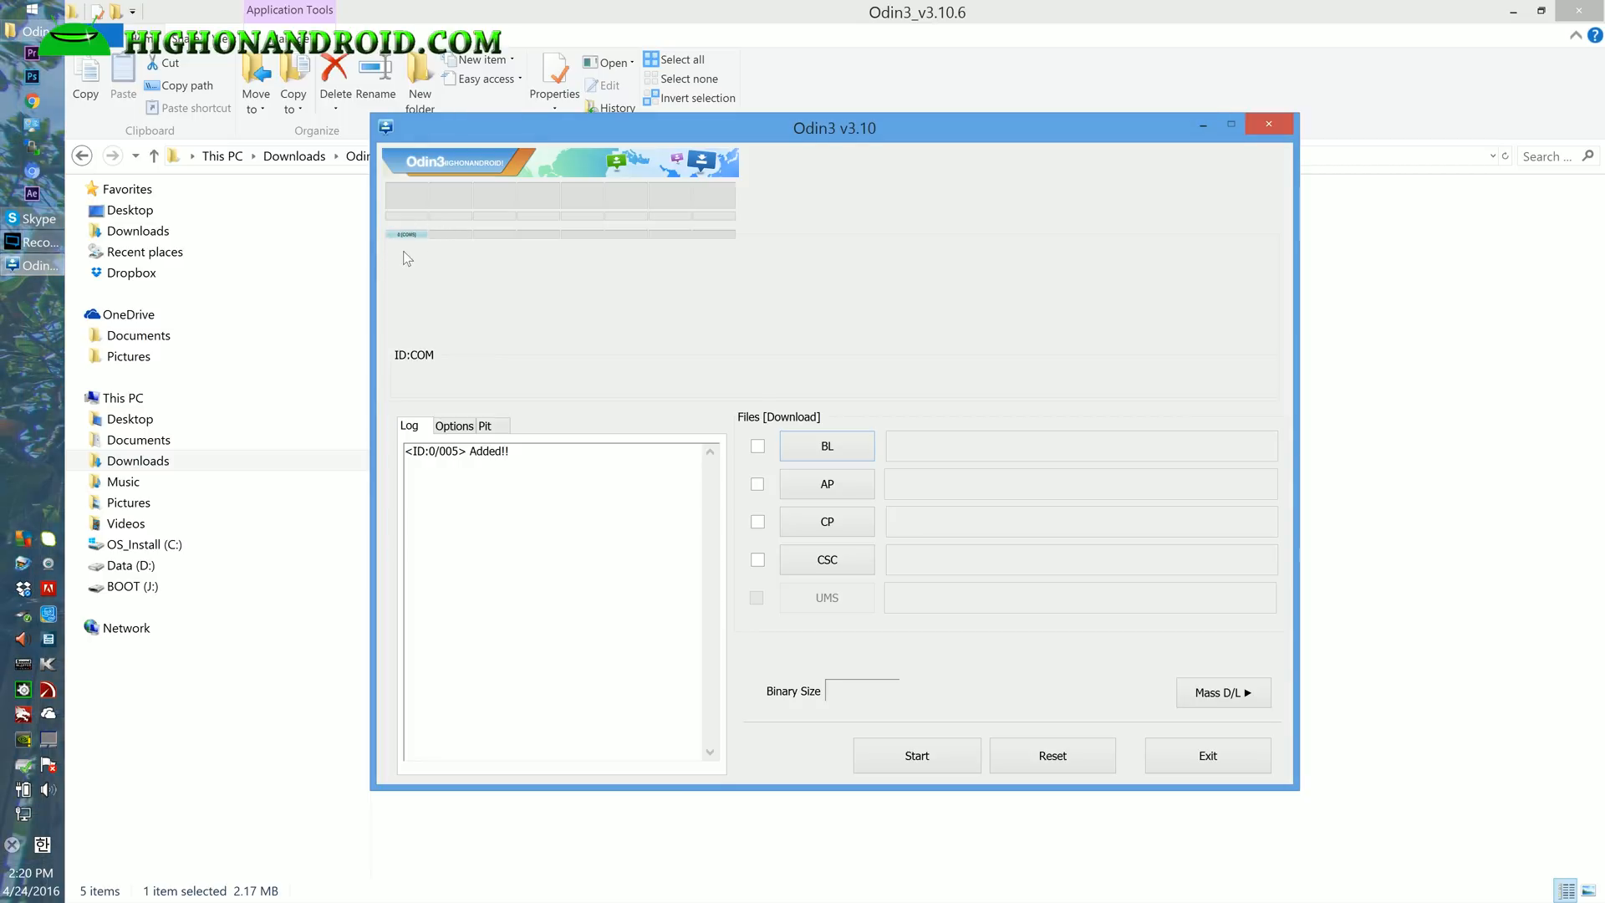
# - Return from Odin3 to File Explorer and go up to Downloads via the breadcrumb
pyautogui.click(1269, 123)
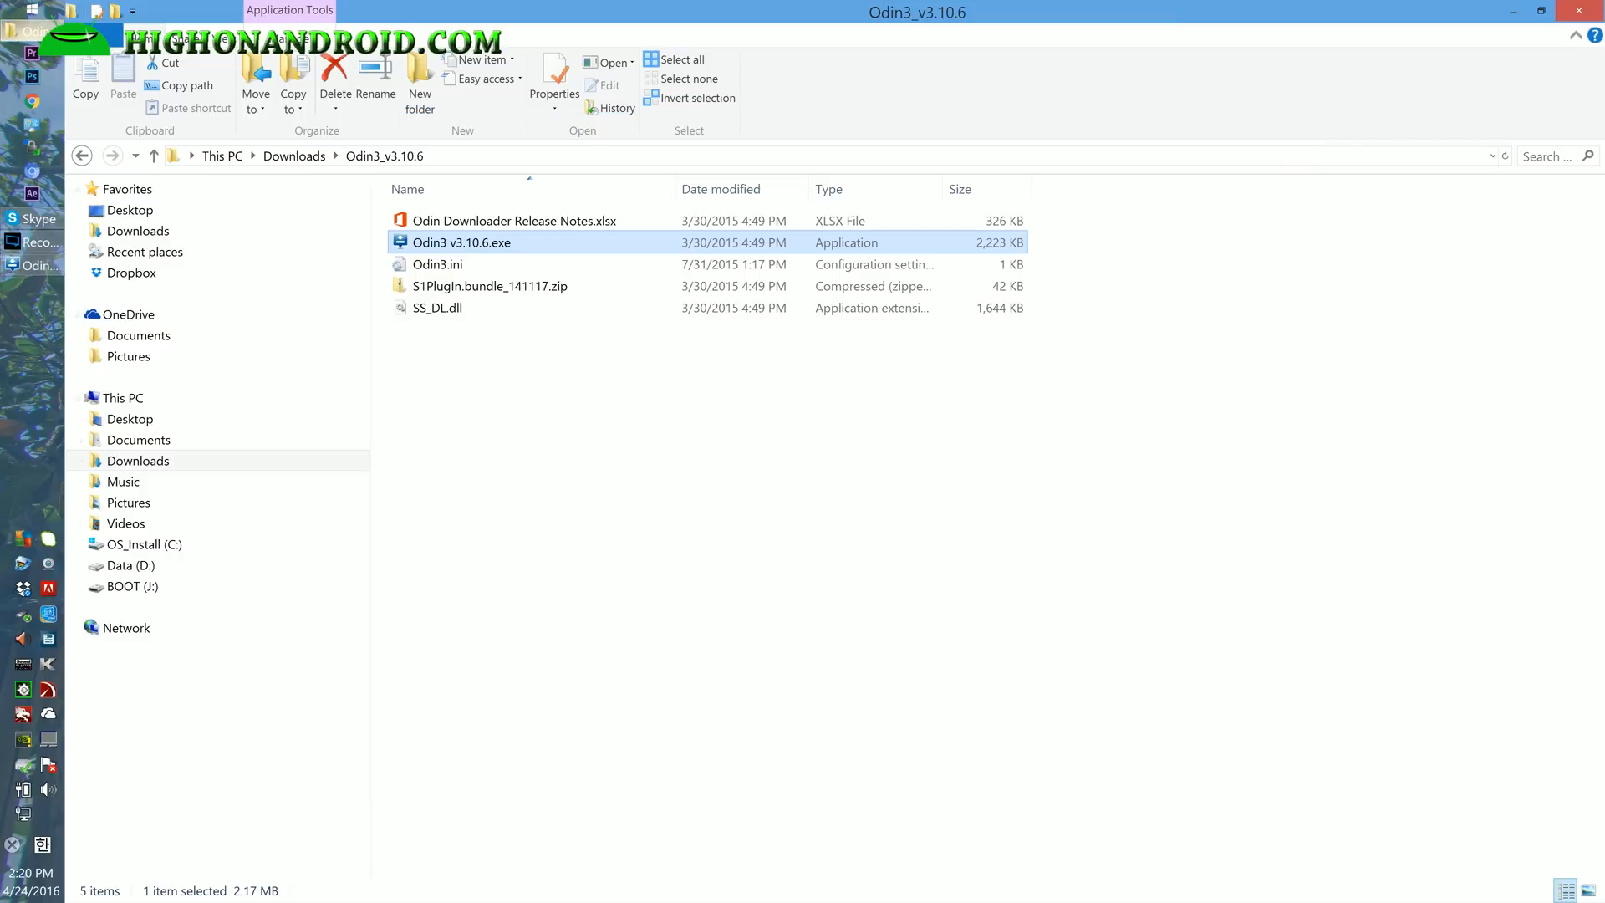
pyautogui.click(294, 155)
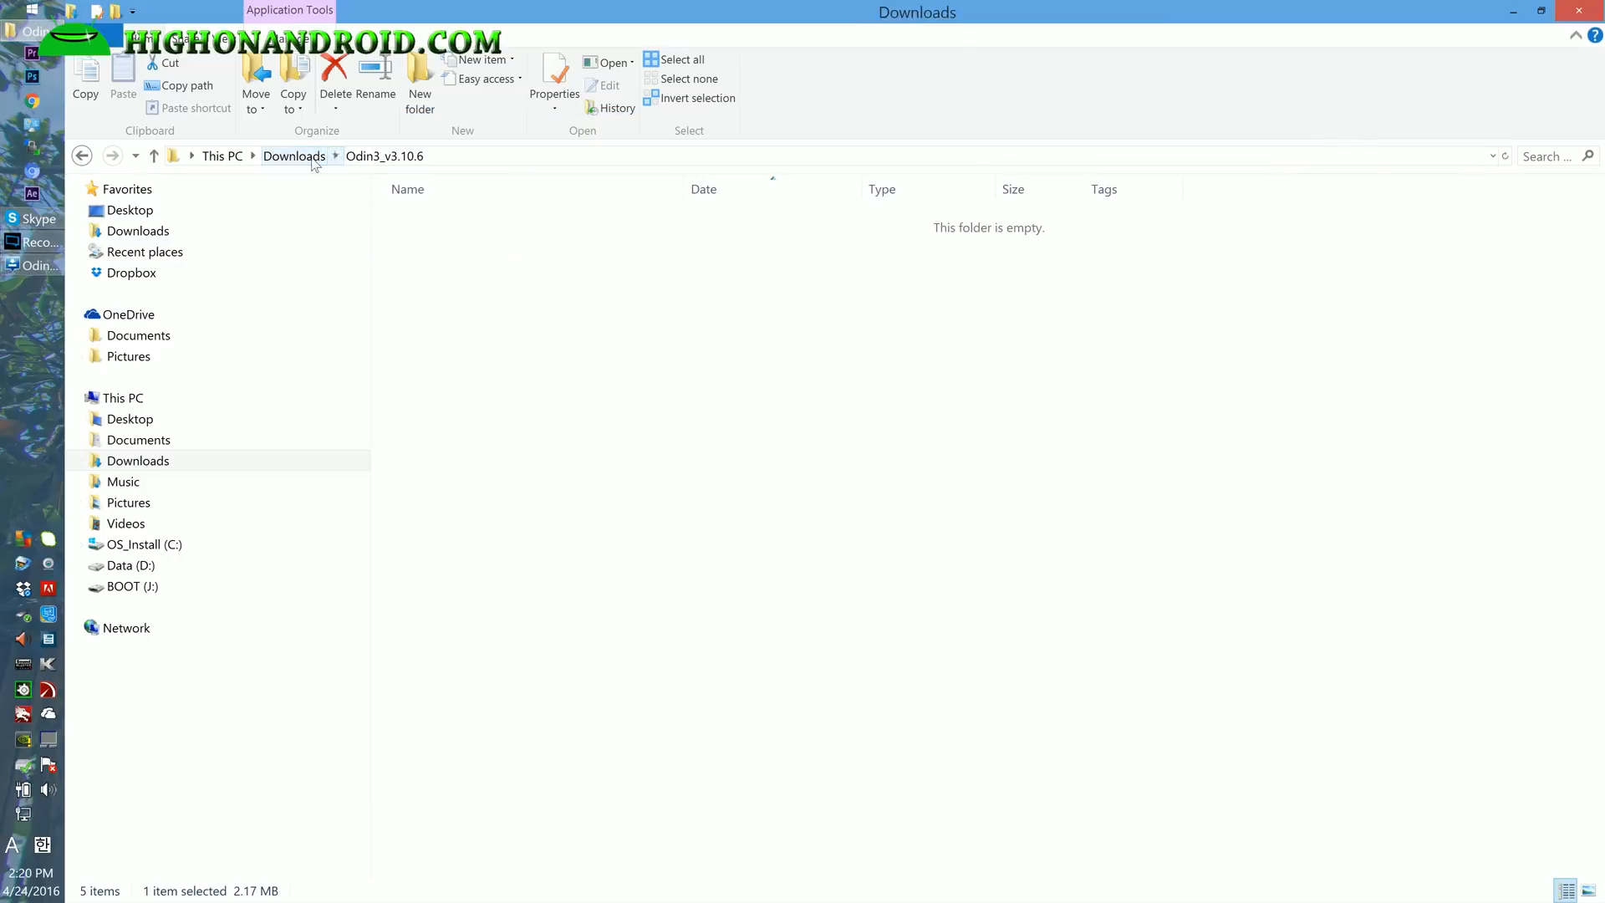
pyautogui.click(295, 155)
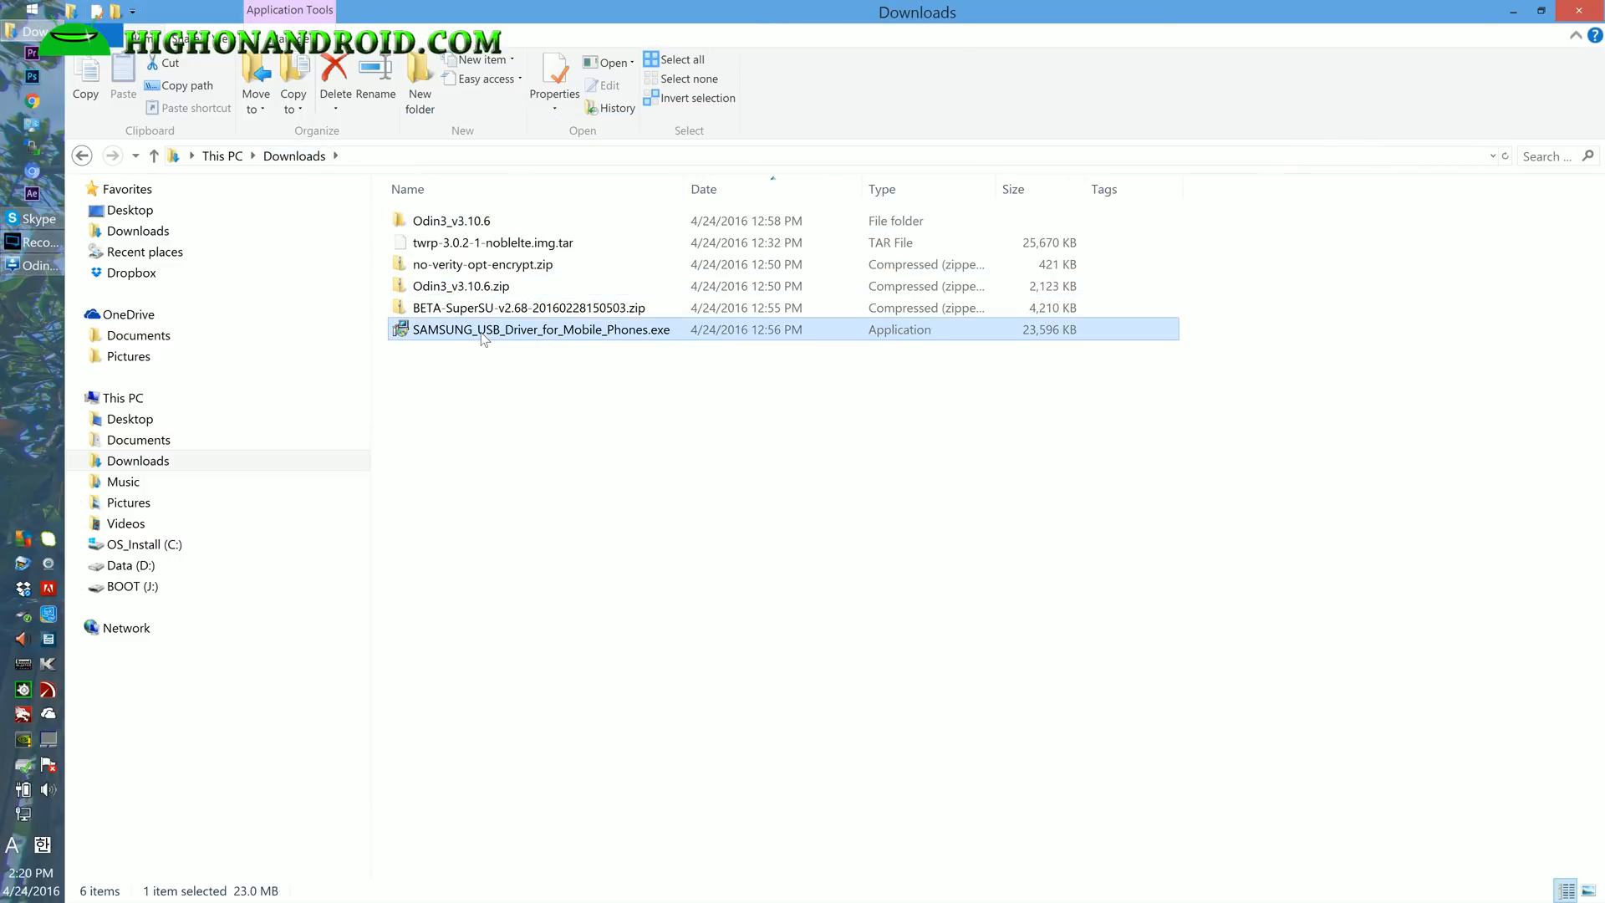
pyautogui.moveTo(47, 208)
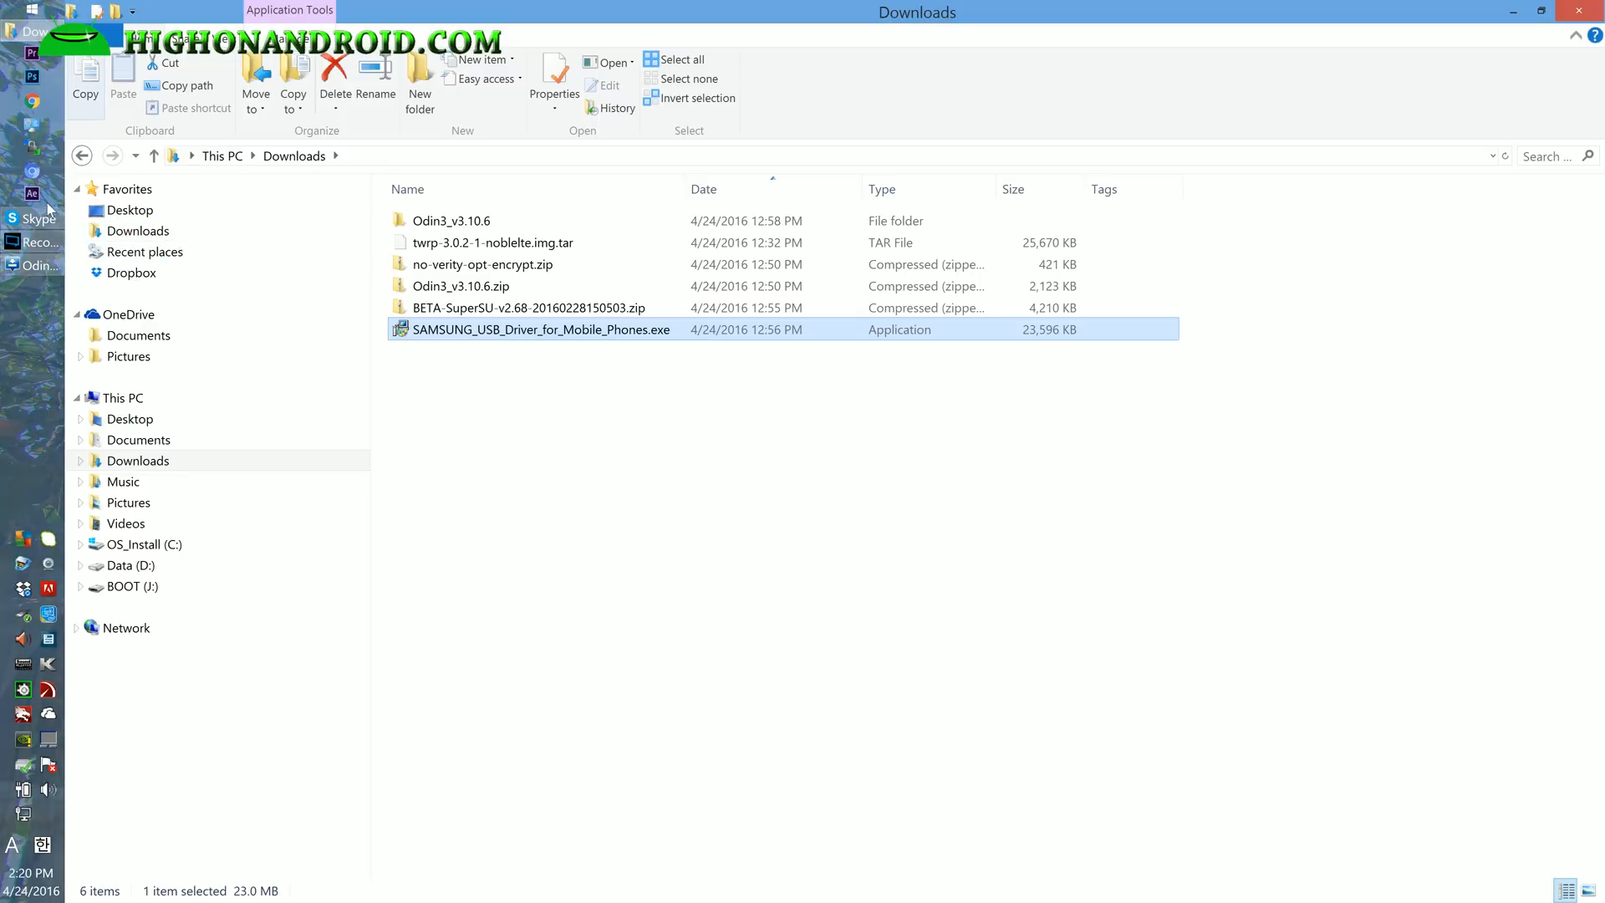
pyautogui.moveTo(35, 266)
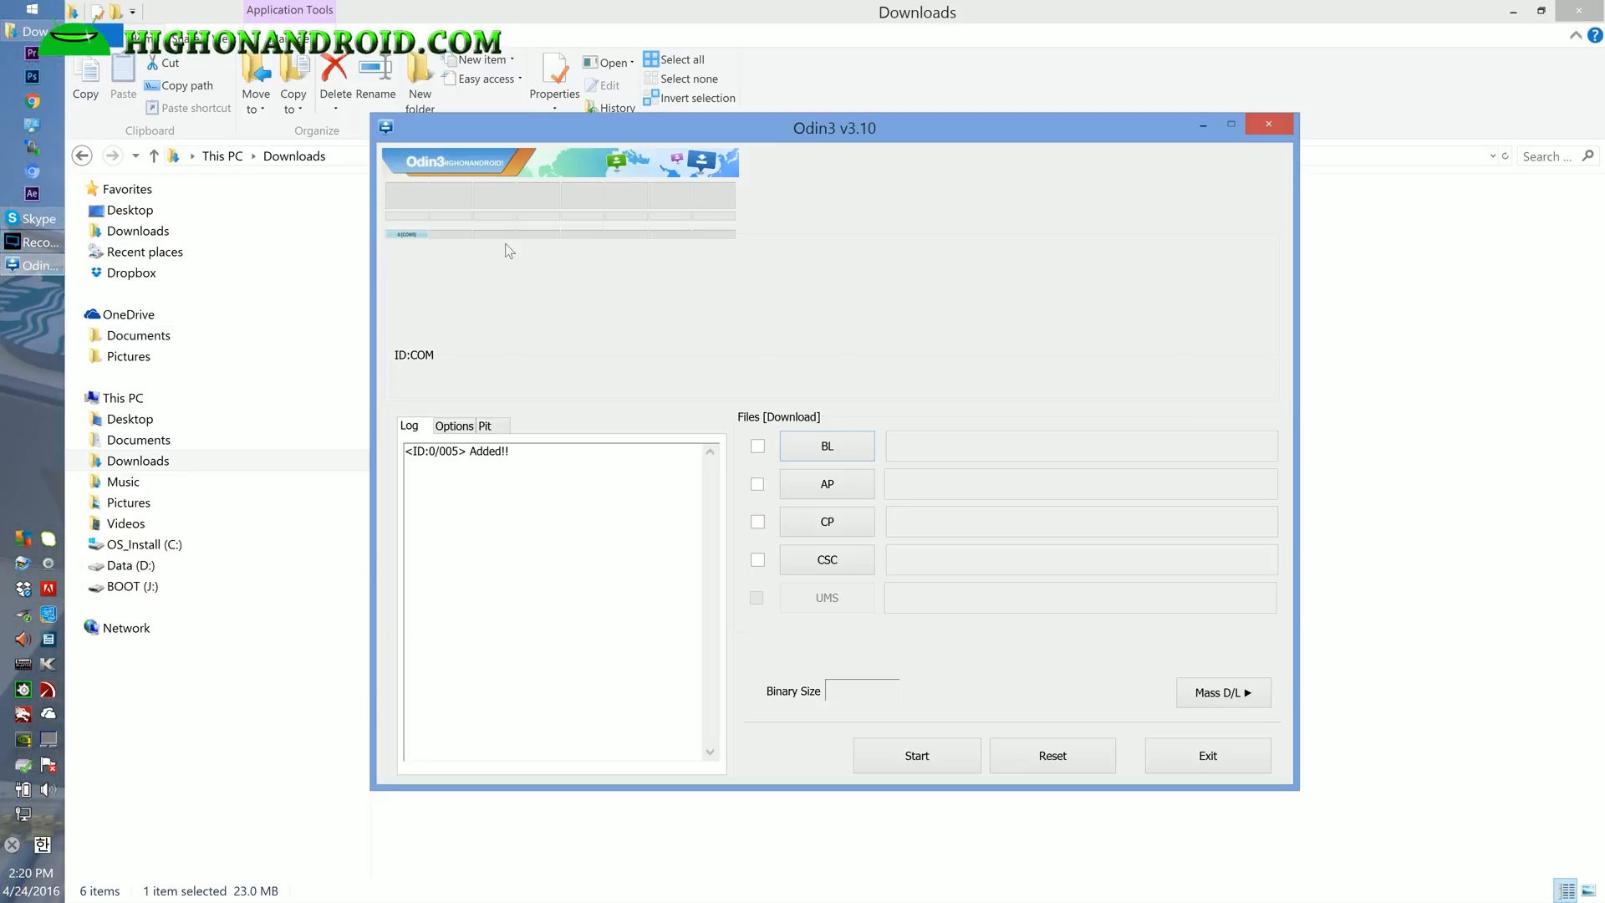
pyautogui.moveTo(428, 251)
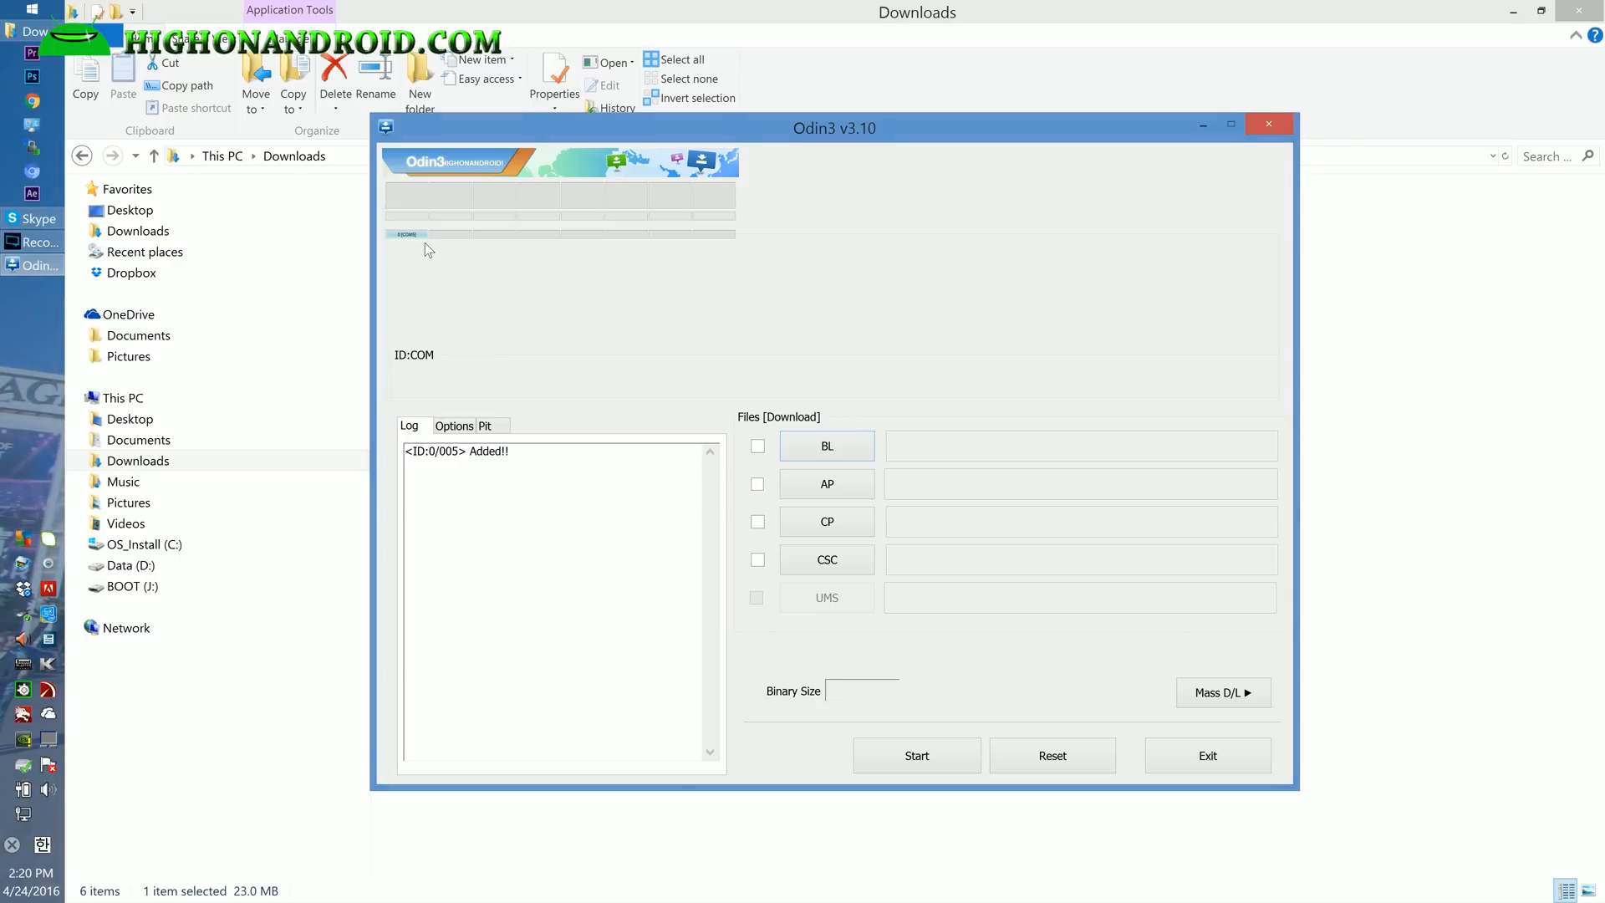
pyautogui.moveTo(828, 483)
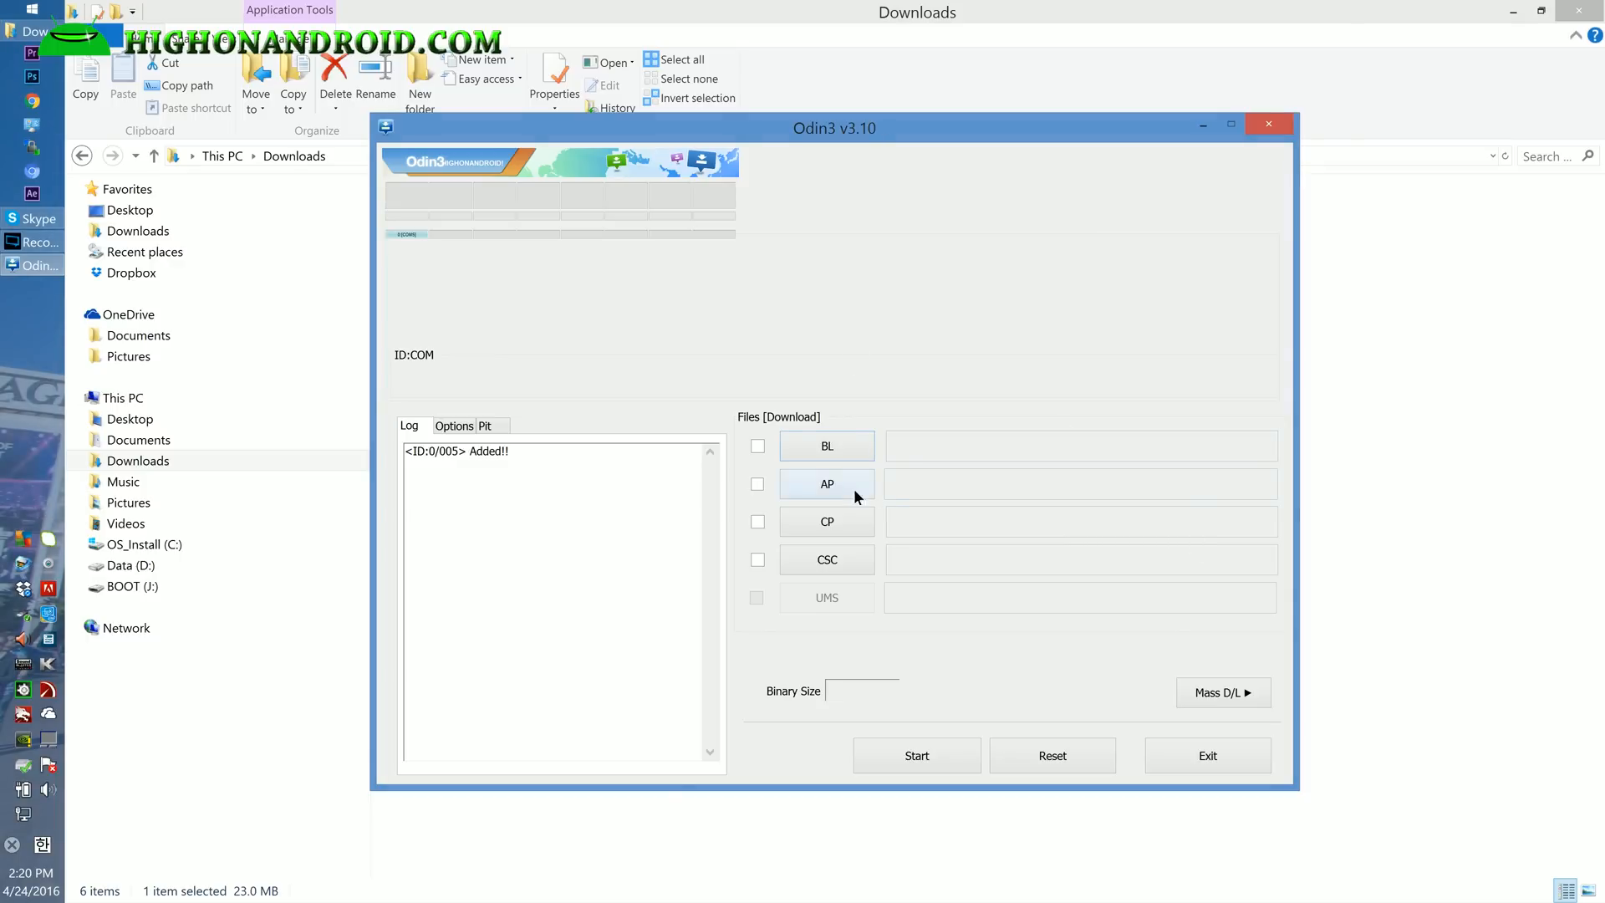
# - Pick twrp-3.0.2-1-noblelte.img.tar from Downloads for the AP slot
pyautogui.click(826, 483)
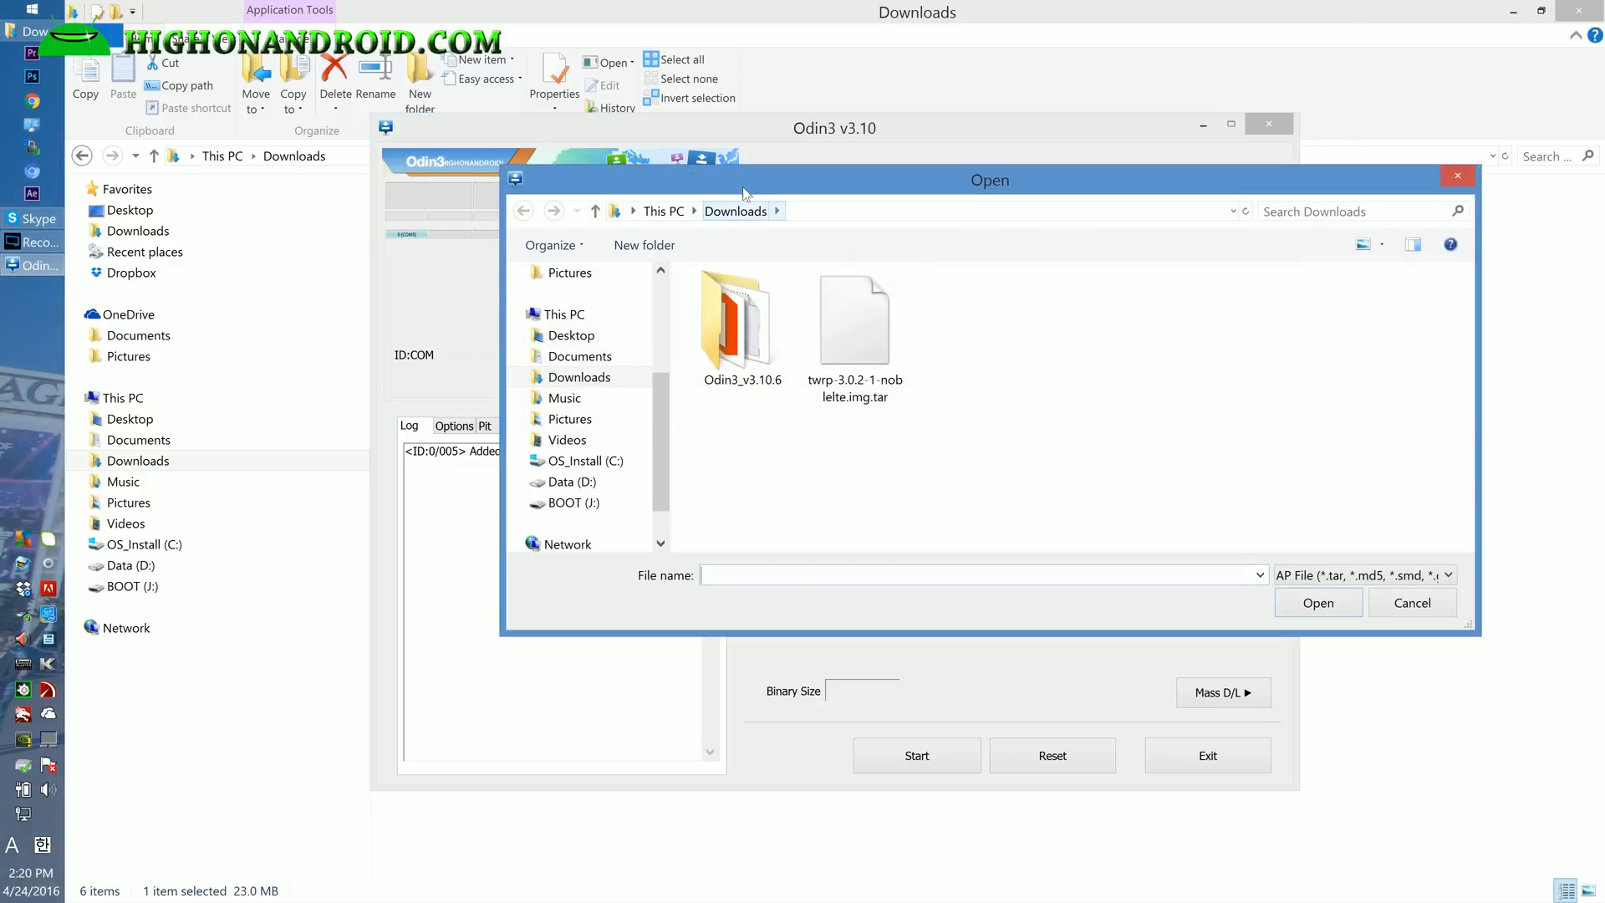
pyautogui.click(854, 317)
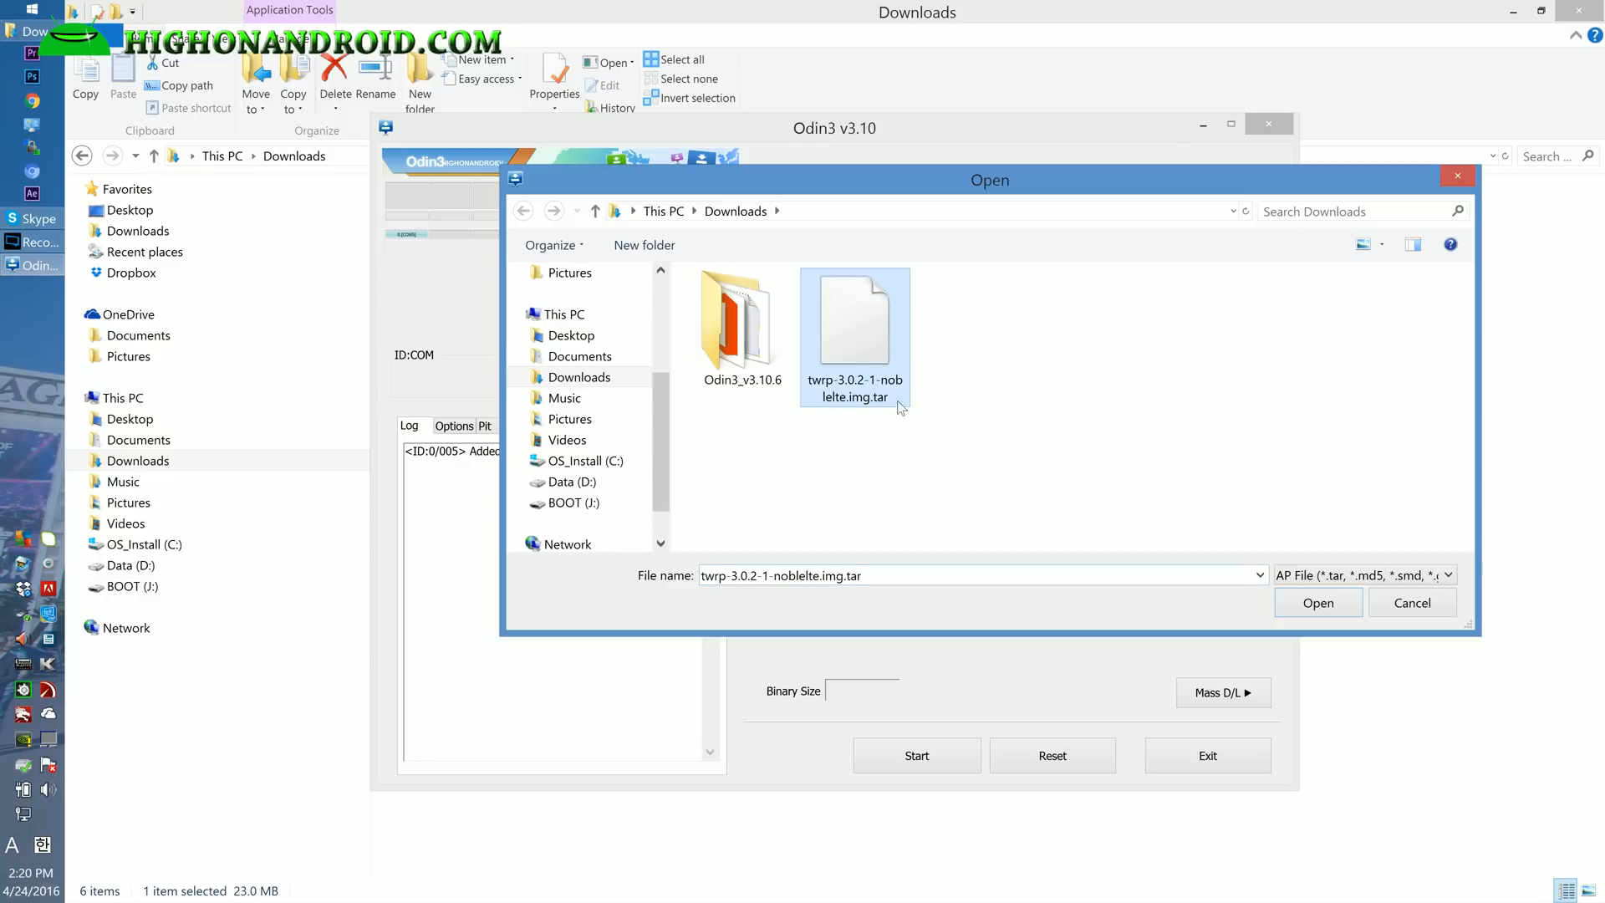
pyautogui.moveTo(845, 400)
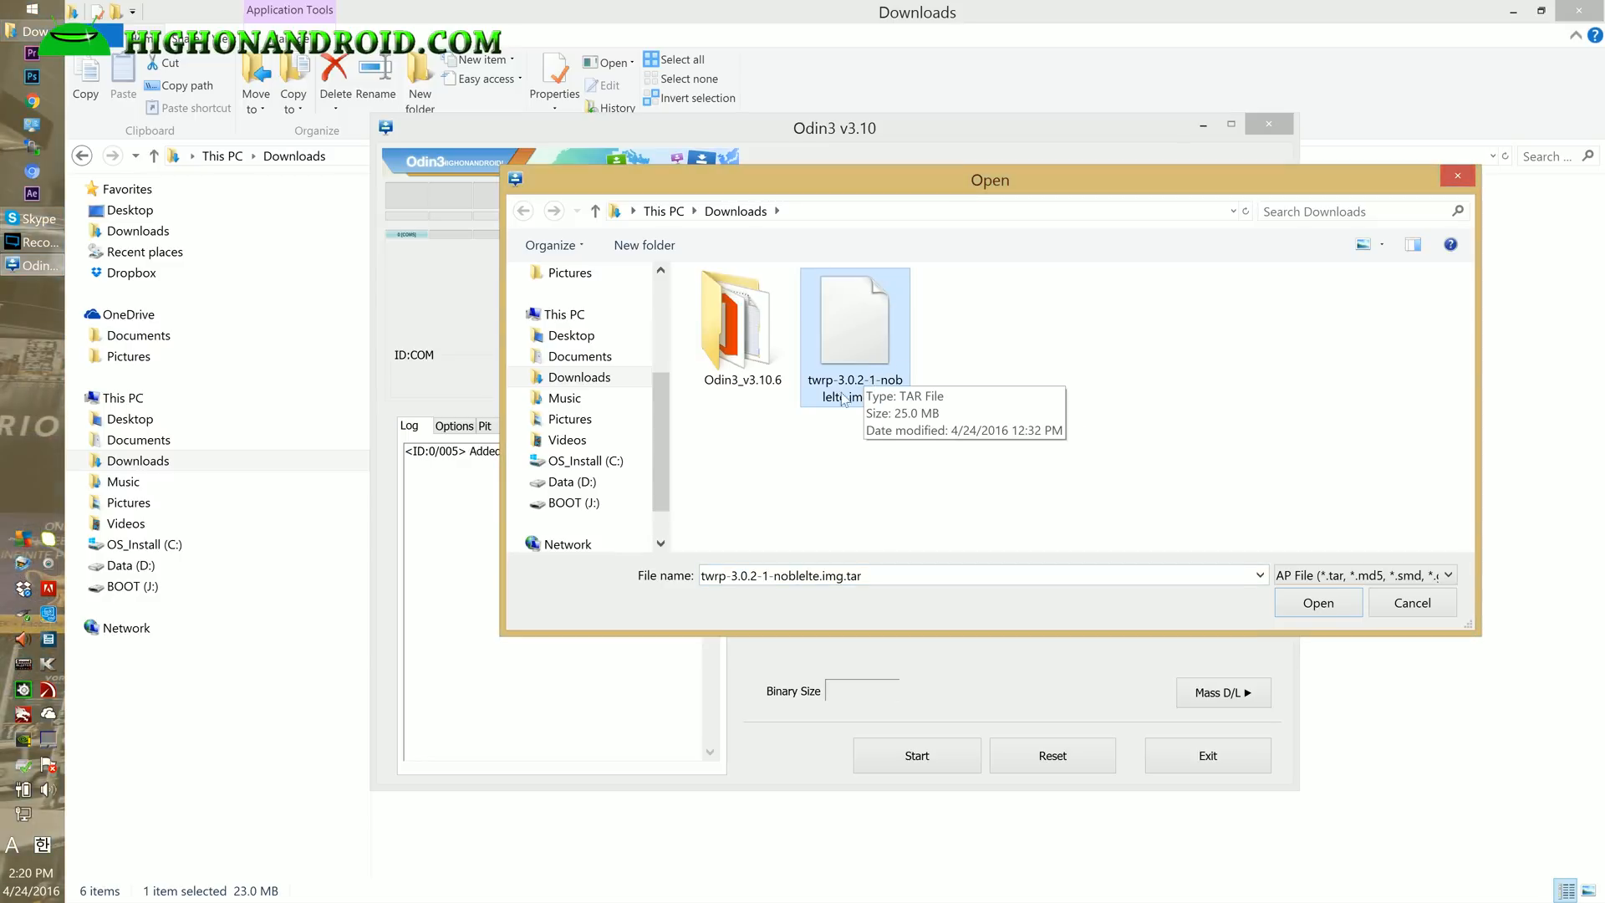